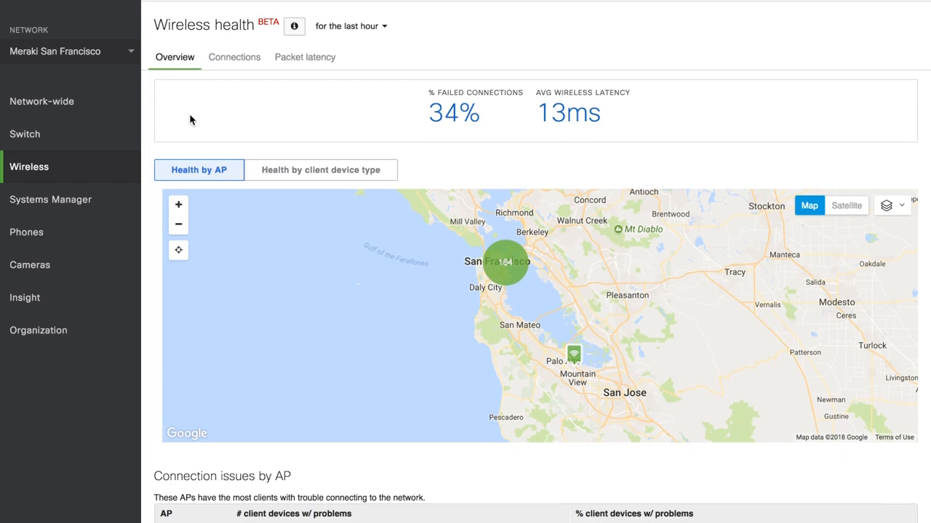
Scroll down past the map to the Connection issues by AP table listing five APs.
{"action": "scroll", "scroll_direction": "down", "scroll_amount": 3}
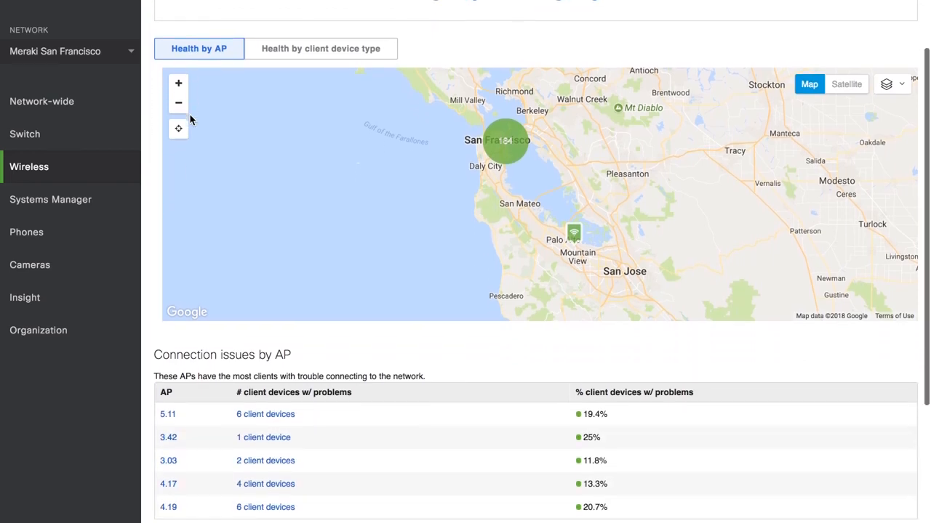
{"action": "scroll", "scroll_direction": "down", "scroll_amount": 3}
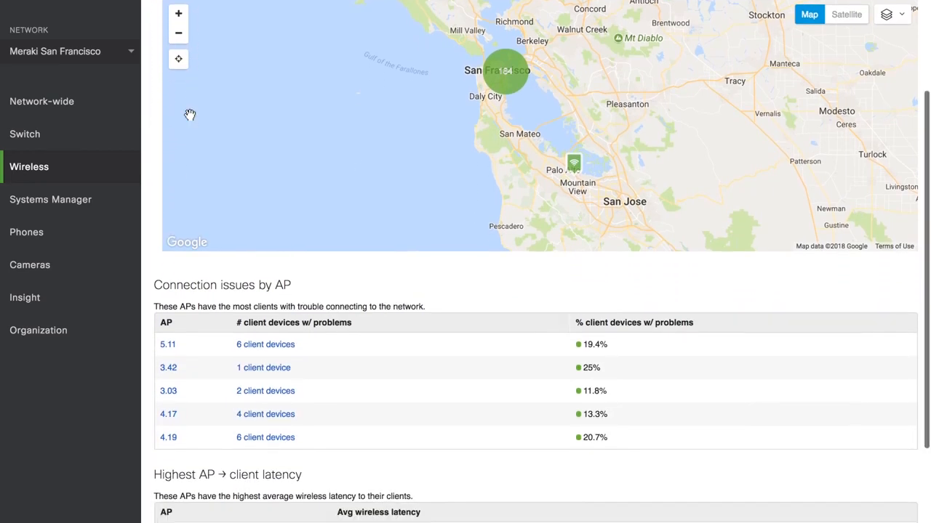
{"action": "scroll", "scroll_direction": "down", "scroll_amount": 3}
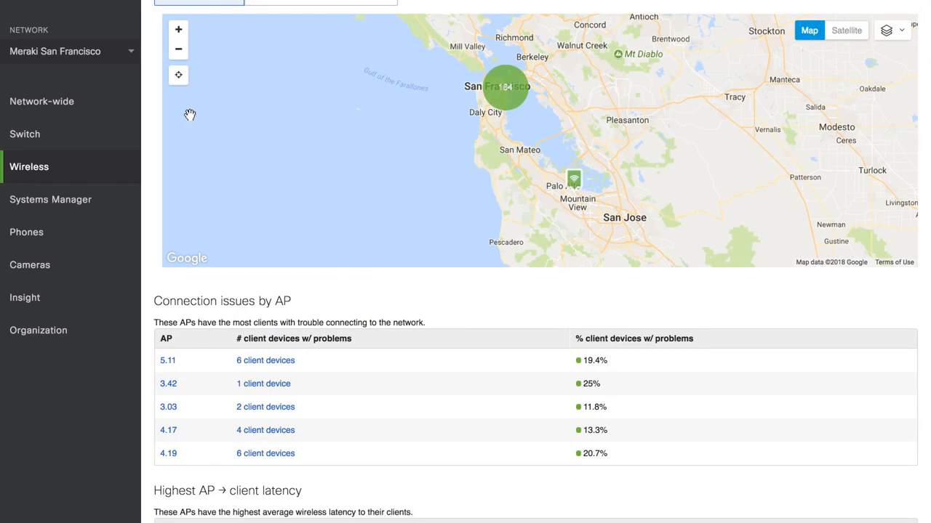
{"action": "mouse_move", "coordinate": [426, 313]}
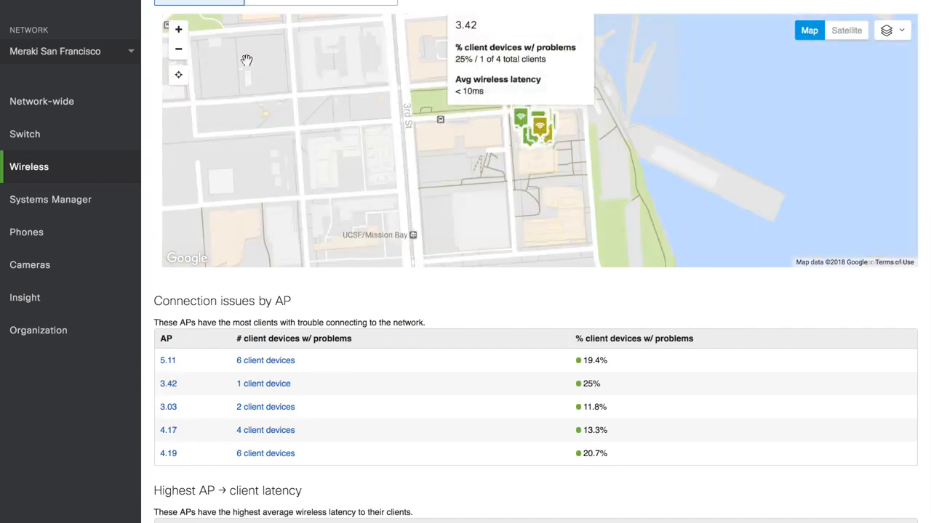
Zoom into the San Francisco AP cluster and overlay the 4th Floor plan, zoomed in closer.
{"action": "left_click", "coordinate": [178, 29]}
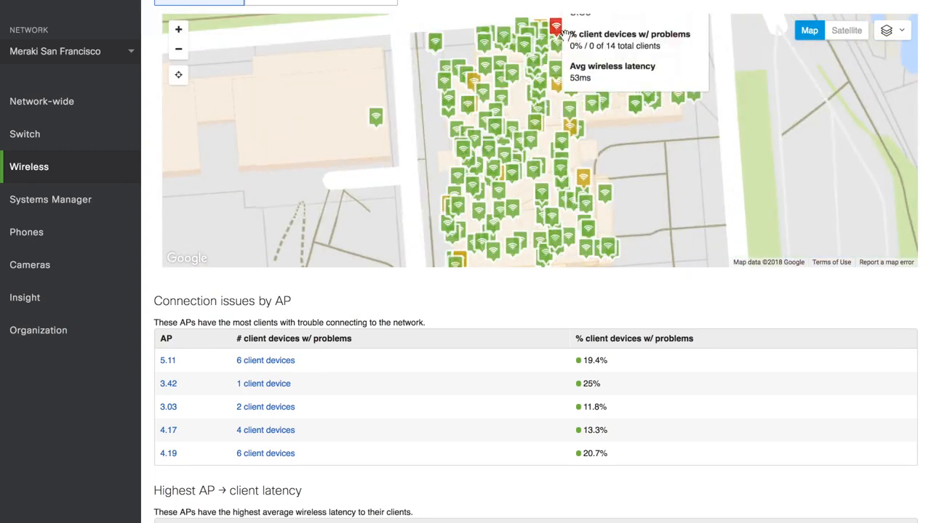
{"action": "mouse_move", "coordinate": [585, 181]}
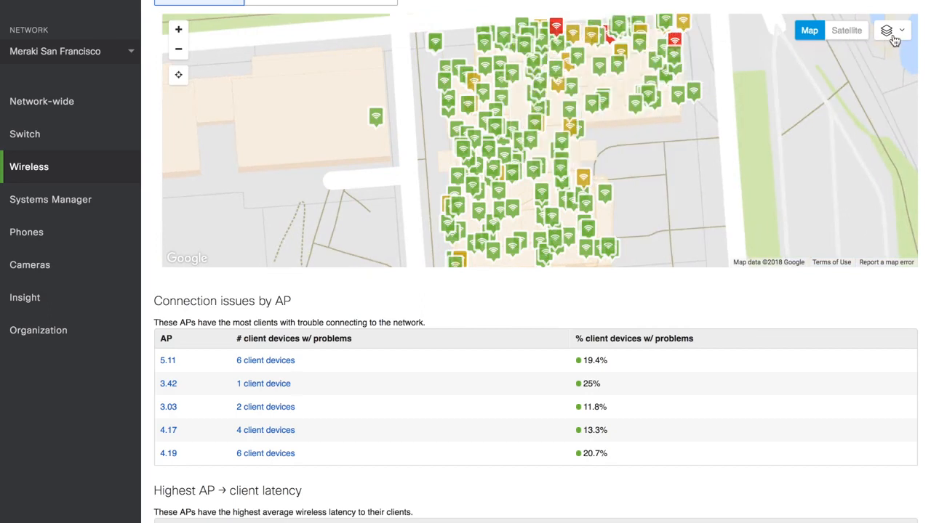
{"action": "left_click", "coordinate": [887, 30]}
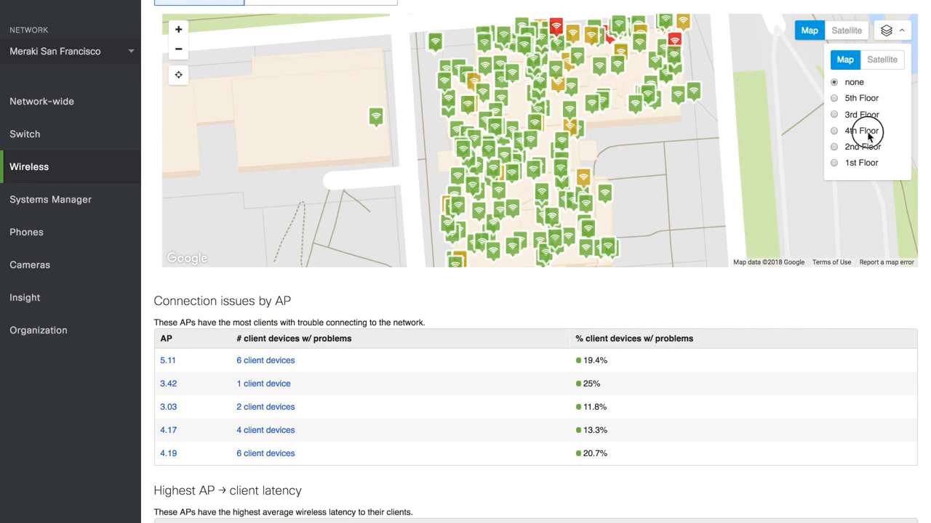
{"action": "left_click", "coordinate": [861, 131]}
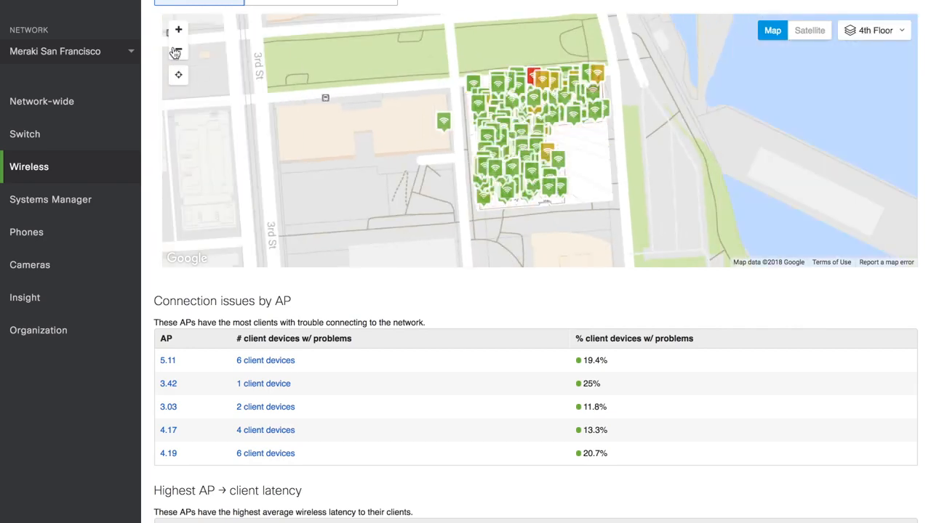
{"action": "left_click", "coordinate": [178, 31]}
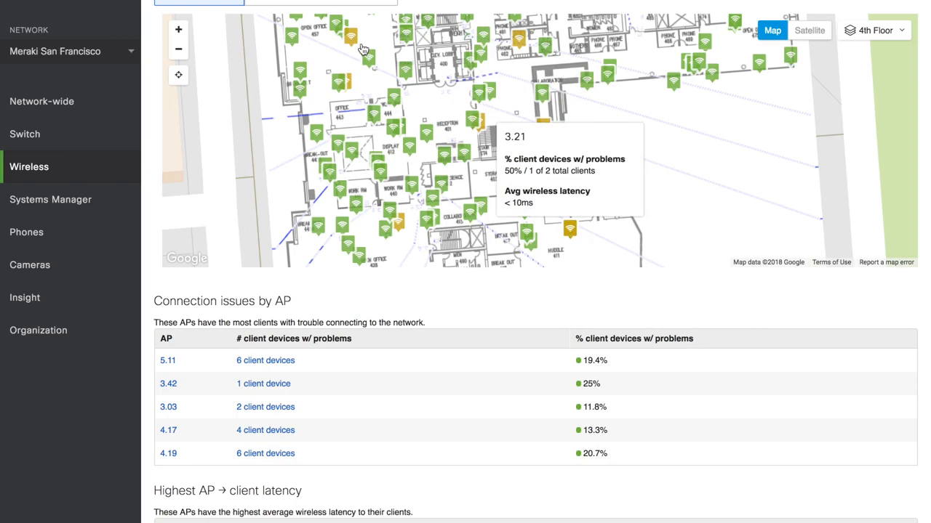
{"action": "mouse_move", "coordinate": [332, 3]}
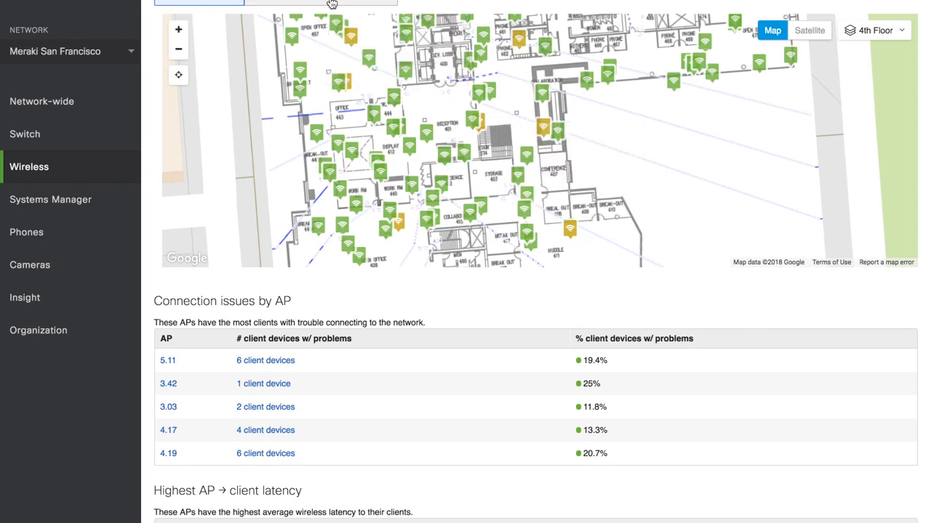
Break down connection issues and latency by client device type.
{"action": "left_click", "coordinate": [321, 85]}
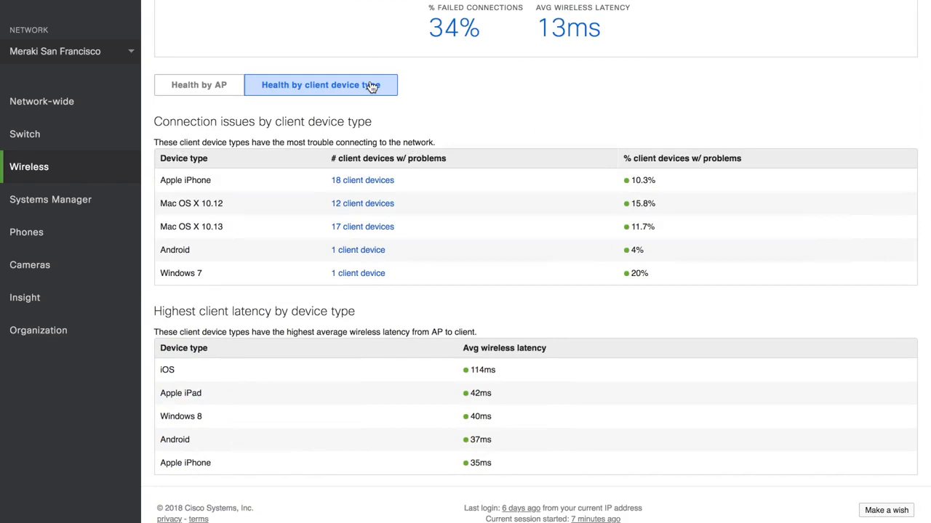
{"action": "mouse_move", "coordinate": [217, 270]}
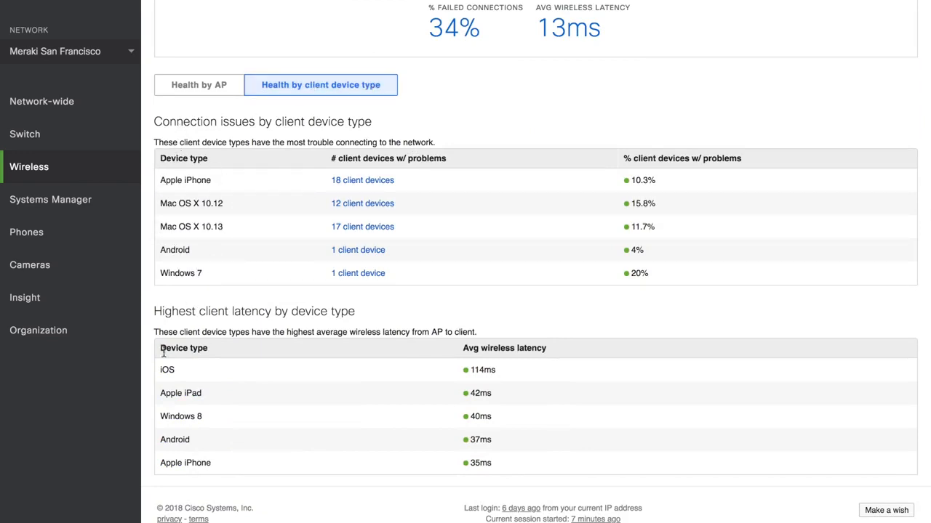
{"action": "mouse_move", "coordinate": [223, 459]}
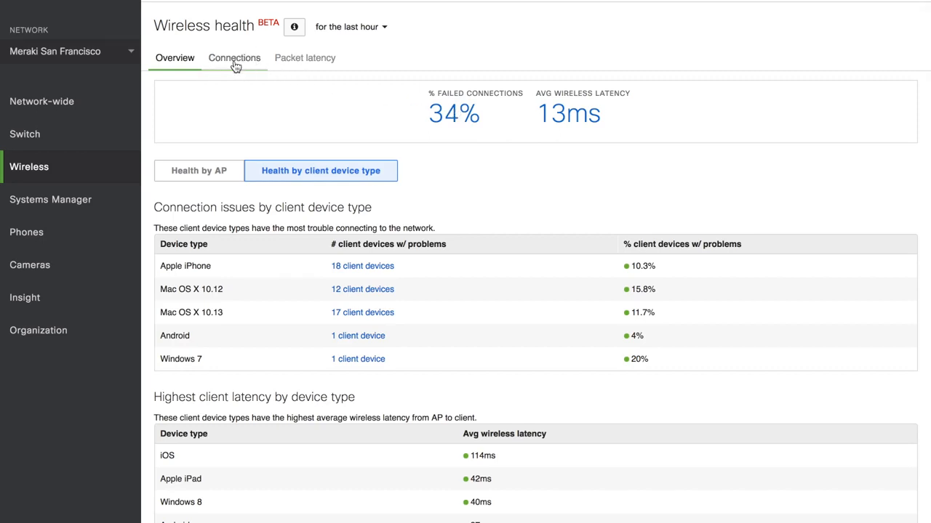
Show the Connections view with 4463 total and 1515 failed connections per step.
{"action": "left_click", "coordinate": [234, 57]}
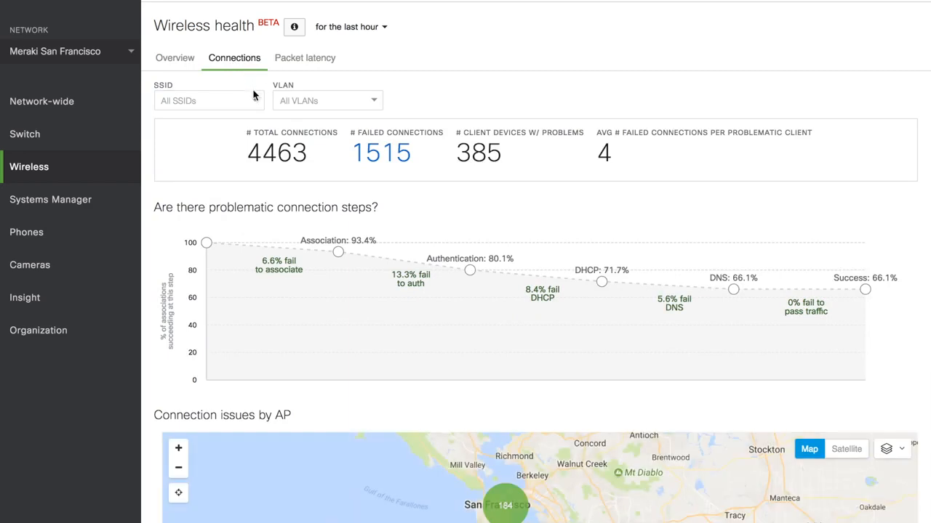
{"action": "left_click", "coordinate": [208, 101]}
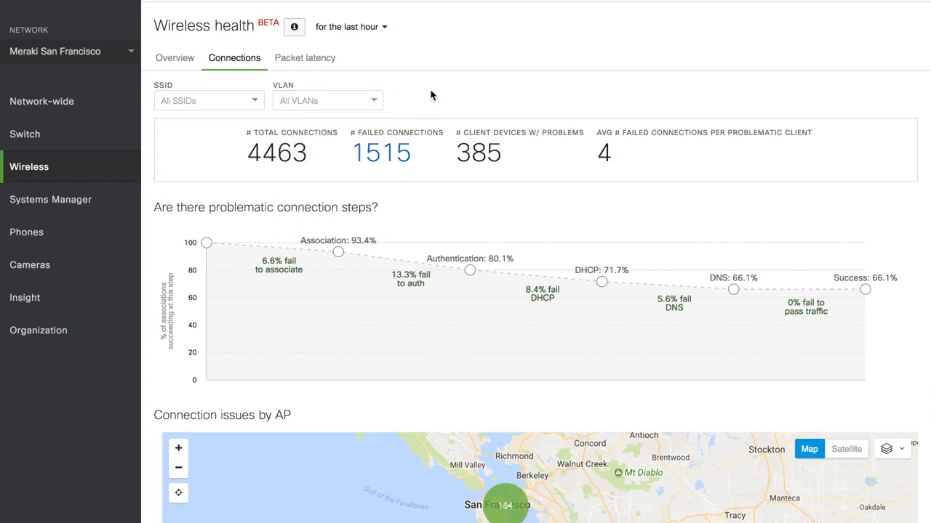
{"action": "mouse_move", "coordinate": [348, 260]}
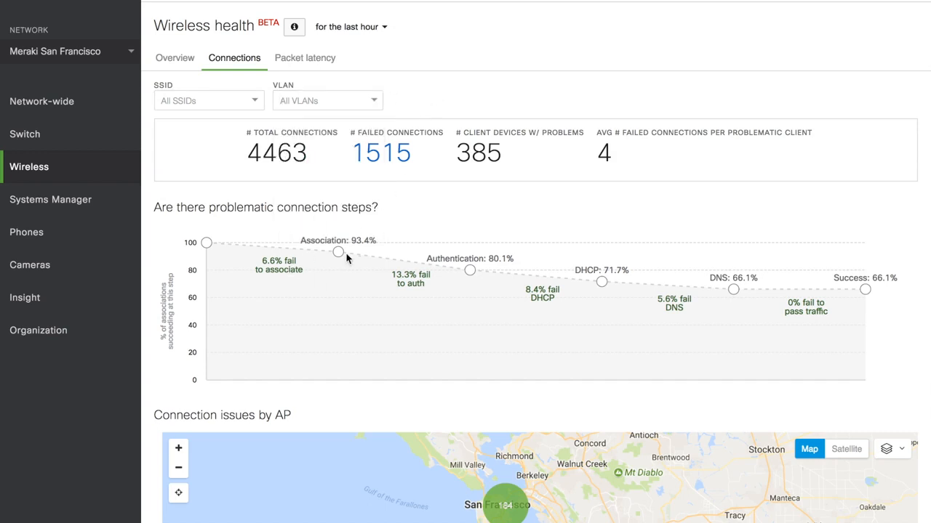
{"action": "mouse_move", "coordinate": [338, 253]}
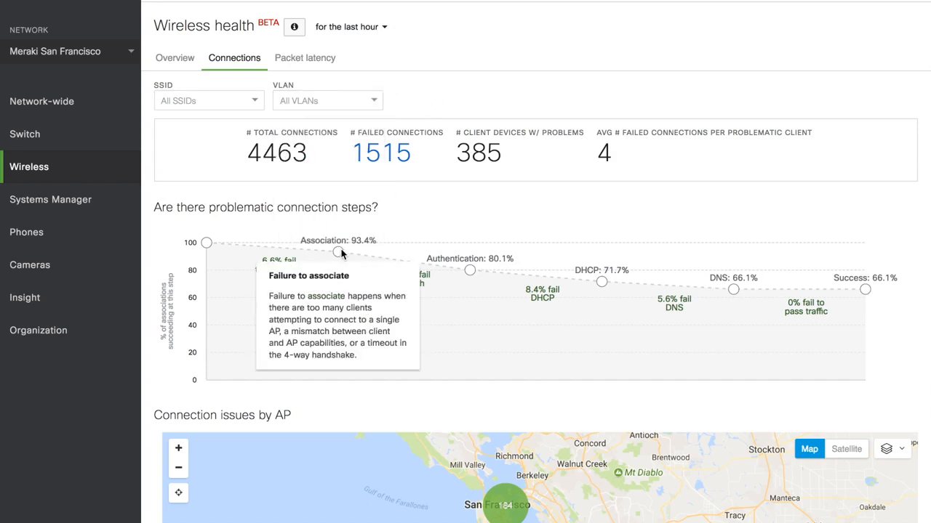
{"action": "mouse_move", "coordinate": [471, 270]}
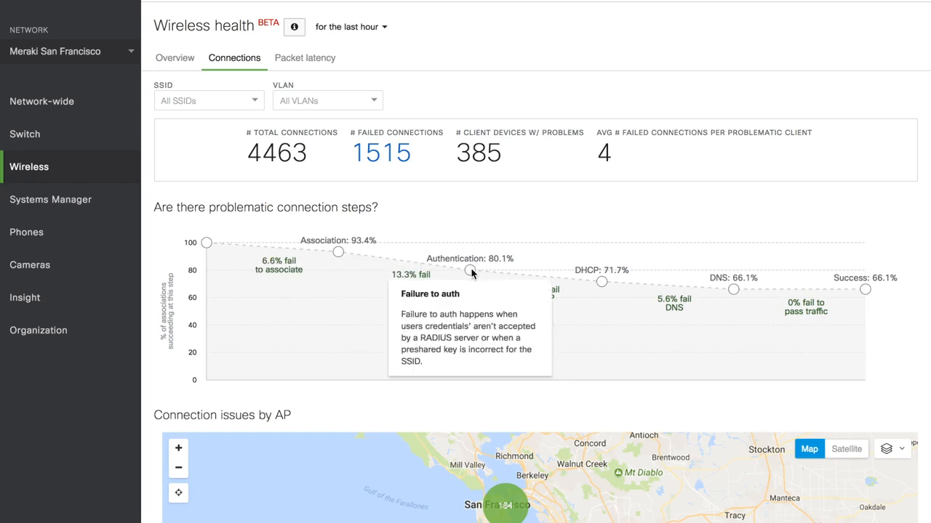
{"action": "mouse_move", "coordinate": [601, 281]}
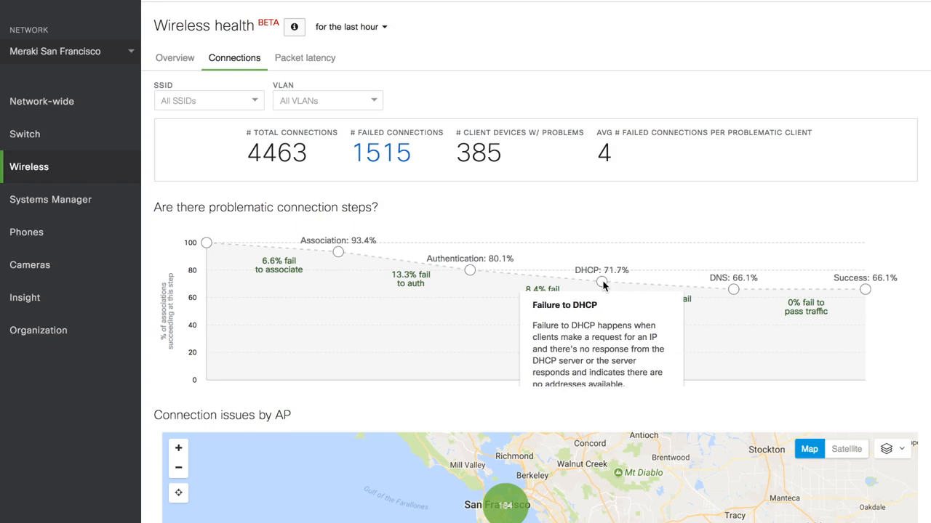
{"action": "mouse_move", "coordinate": [733, 289]}
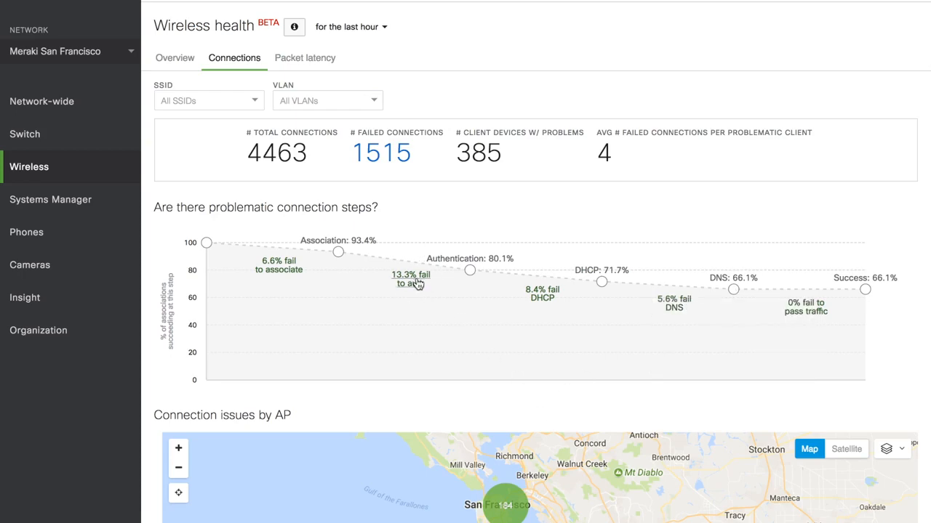
List authentication failures on the Meraki-Corp SSID, sorted by AP in descending order.
{"action": "left_click", "coordinate": [470, 269]}
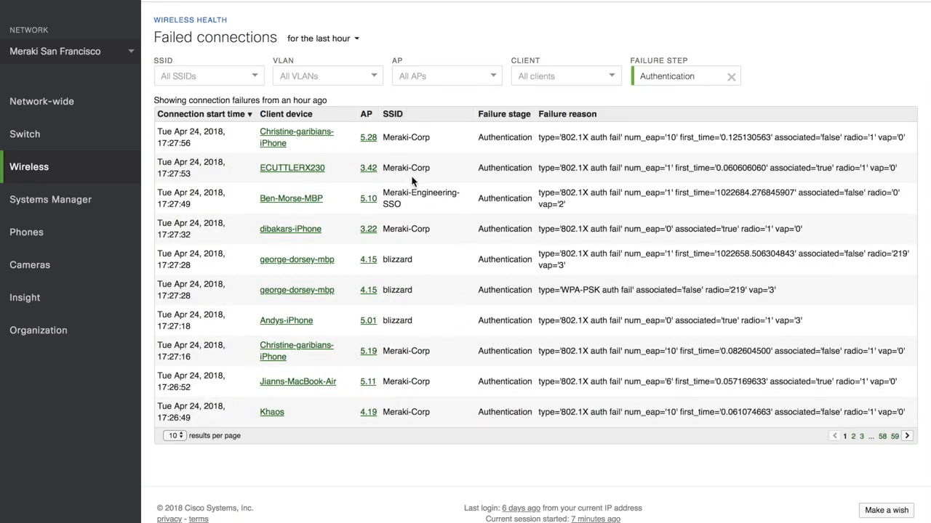
{"action": "left_click", "coordinate": [209, 75]}
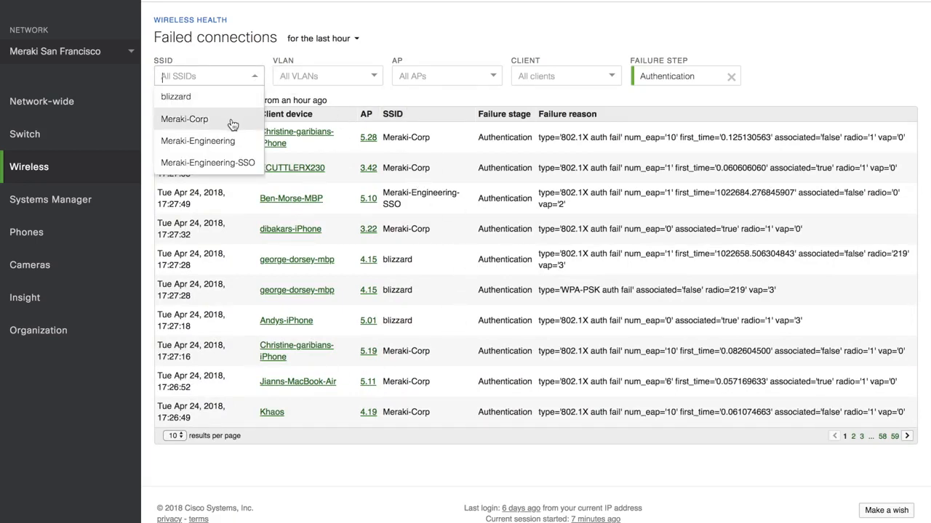
{"action": "left_click", "coordinate": [184, 120]}
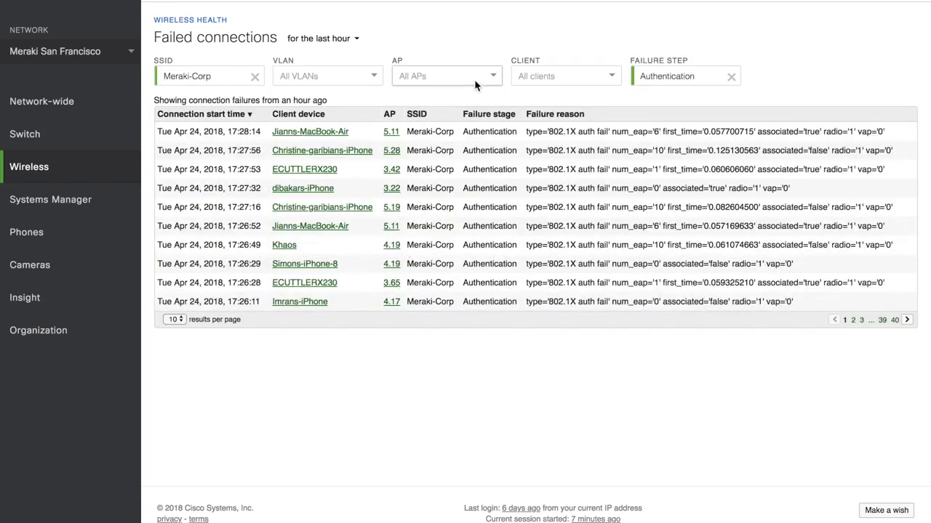
{"action": "left_click", "coordinate": [565, 75]}
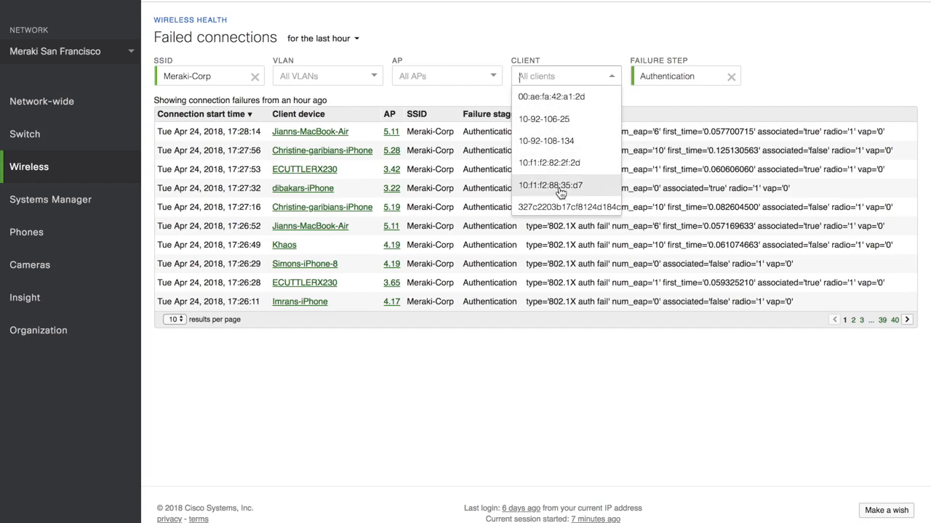
{"action": "left_click", "coordinate": [446, 76]}
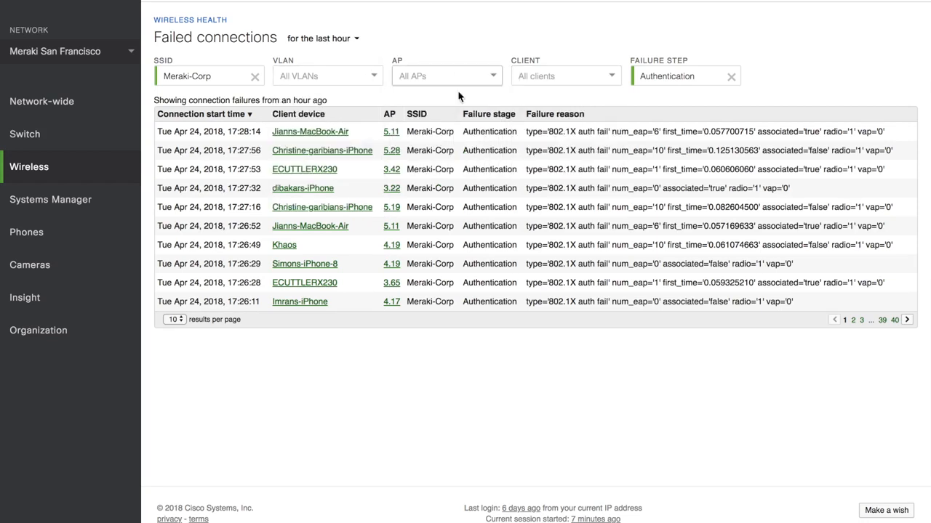
{"action": "left_click", "coordinate": [391, 114]}
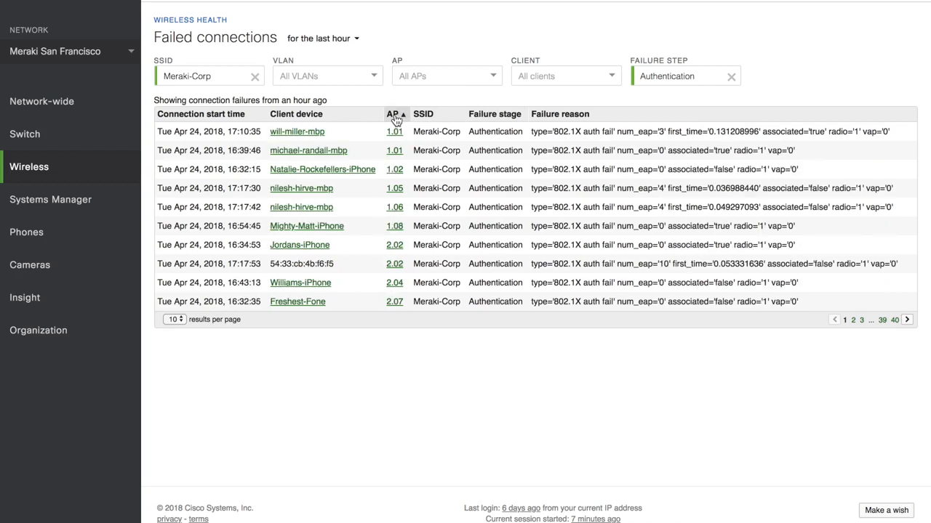
{"action": "left_click", "coordinate": [393, 113]}
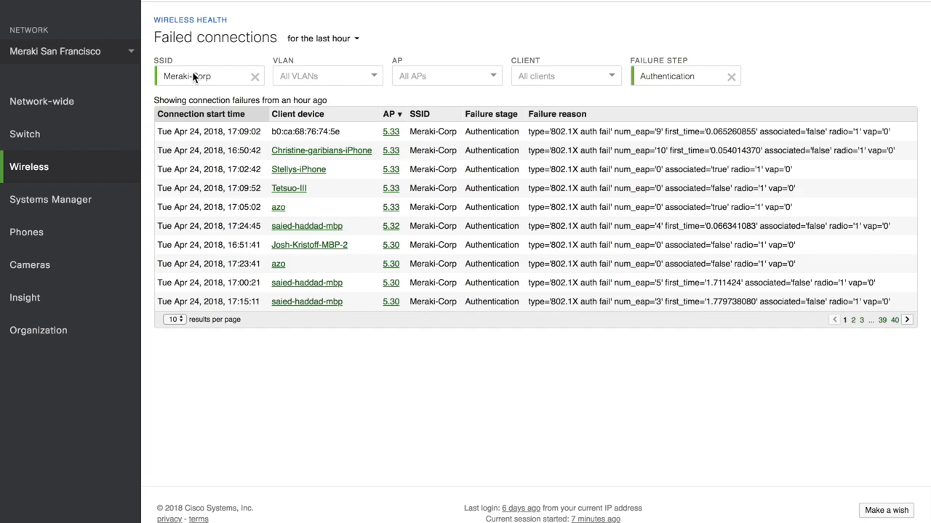
{"action": "mouse_move", "coordinate": [193, 37]}
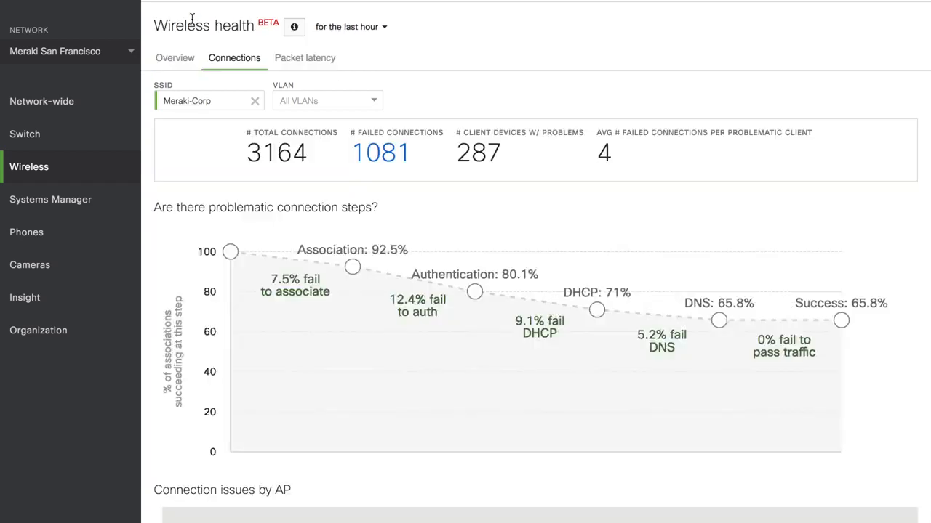
Sort AP issues by % client devices with problems and client issues by % failed connections.
{"action": "scroll", "scroll_direction": "down", "scroll_amount": 3}
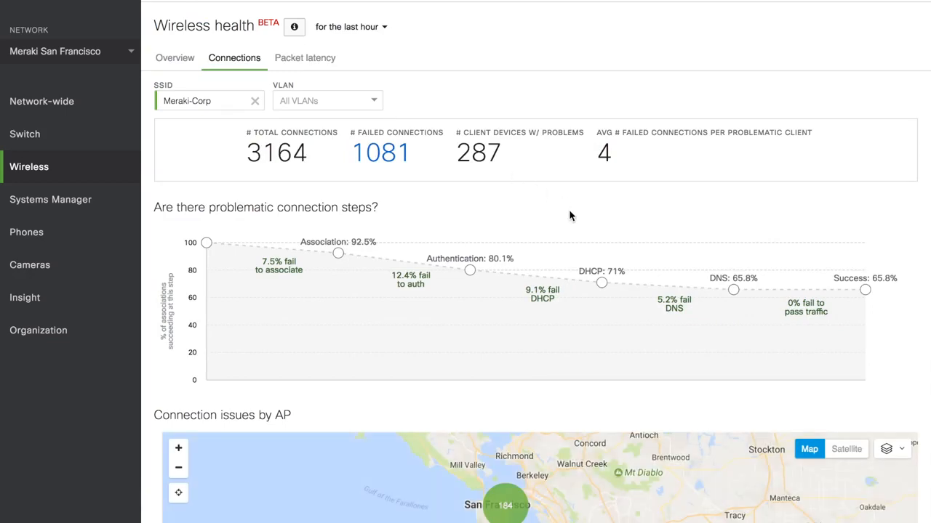
{"action": "scroll", "scroll_direction": "down", "scroll_amount": 3}
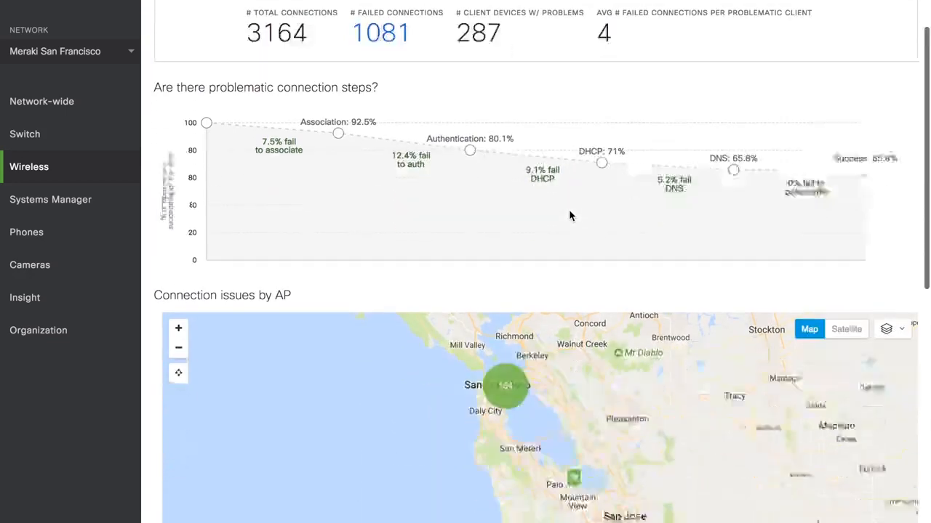
{"action": "scroll", "scroll_direction": "down", "scroll_amount": 3}
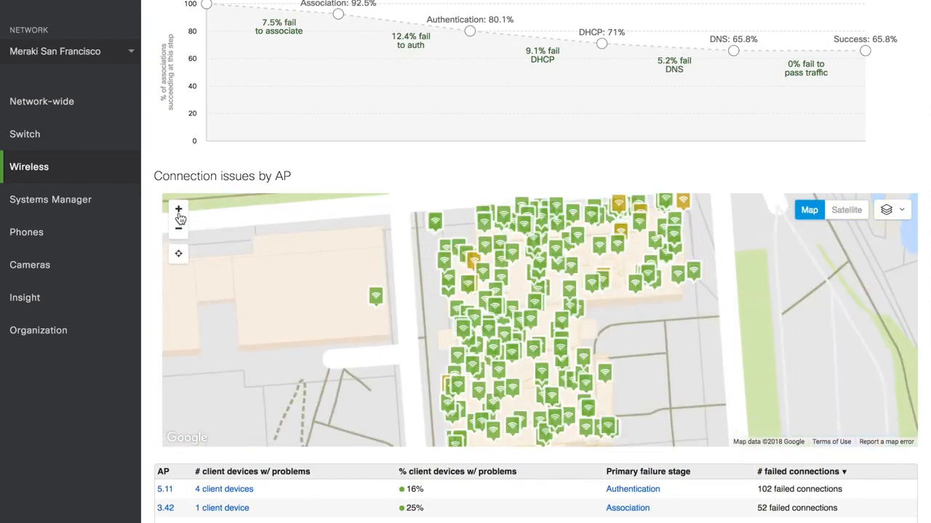
{"action": "mouse_move", "coordinate": [447, 374]}
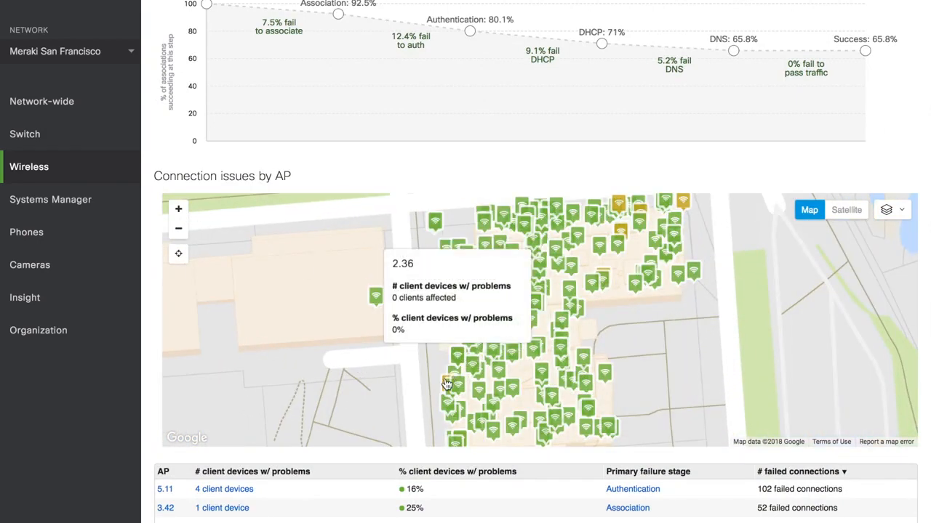
{"action": "scroll", "scroll_direction": "down", "scroll_amount": 3}
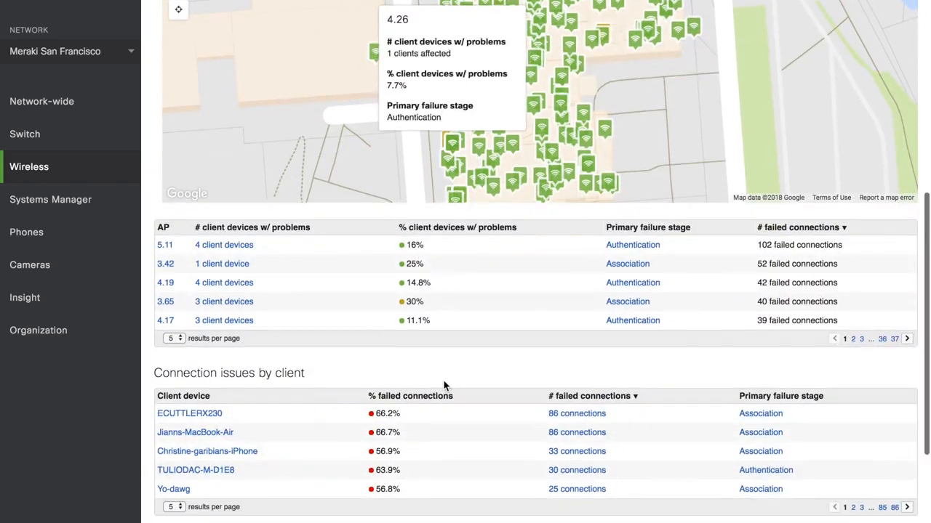
{"action": "scroll", "scroll_direction": "down", "scroll_amount": 3}
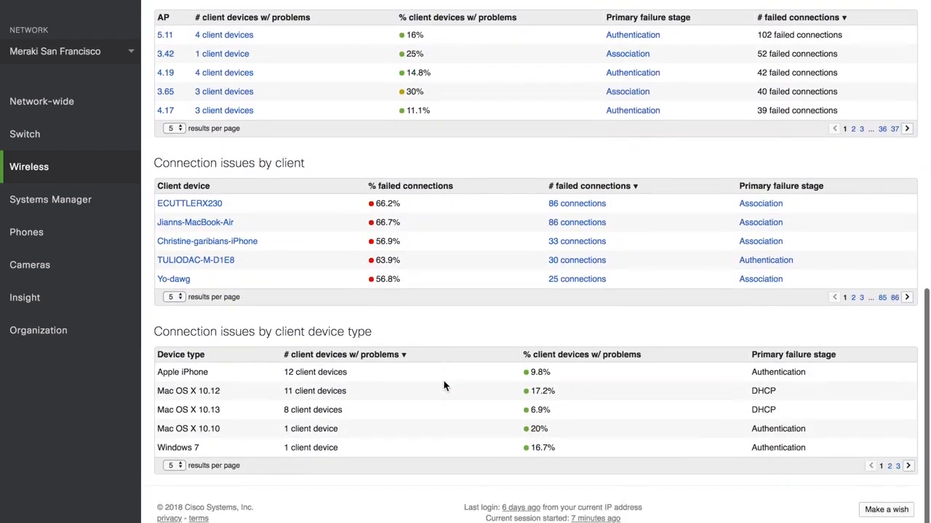
{"action": "left_click", "coordinate": [457, 17]}
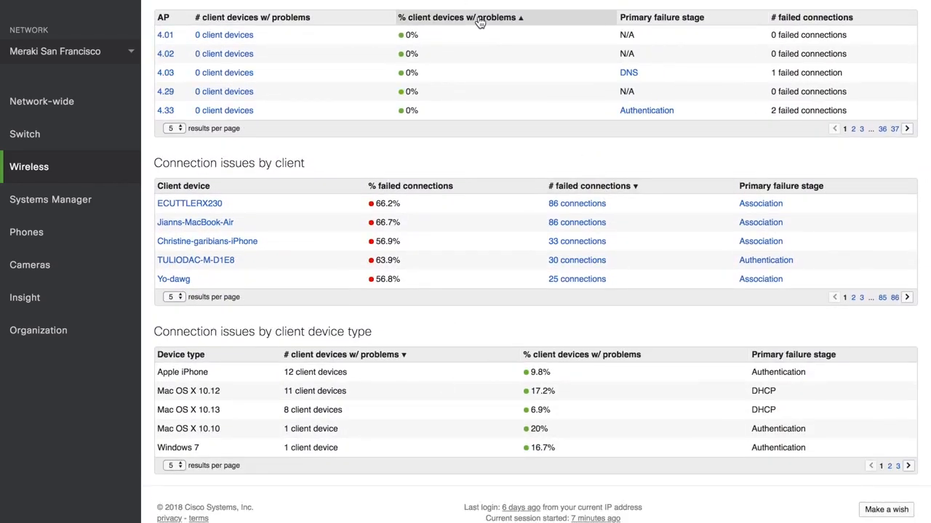
{"action": "left_click", "coordinate": [457, 16]}
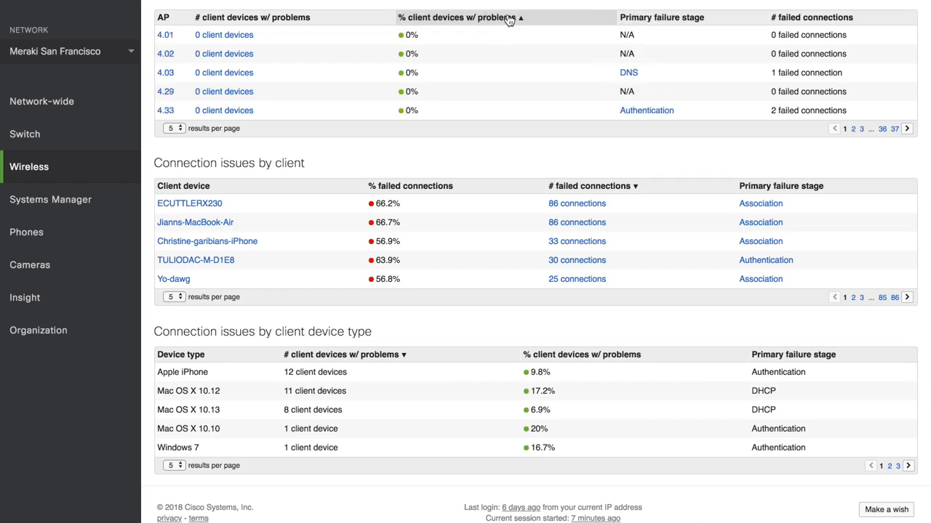
{"action": "left_click", "coordinate": [361, 186]}
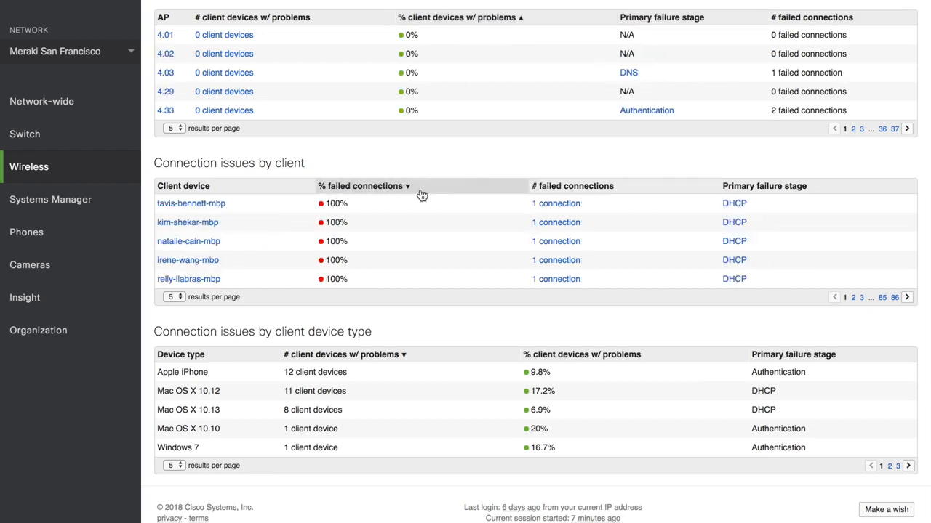
{"action": "left_click", "coordinate": [588, 187]}
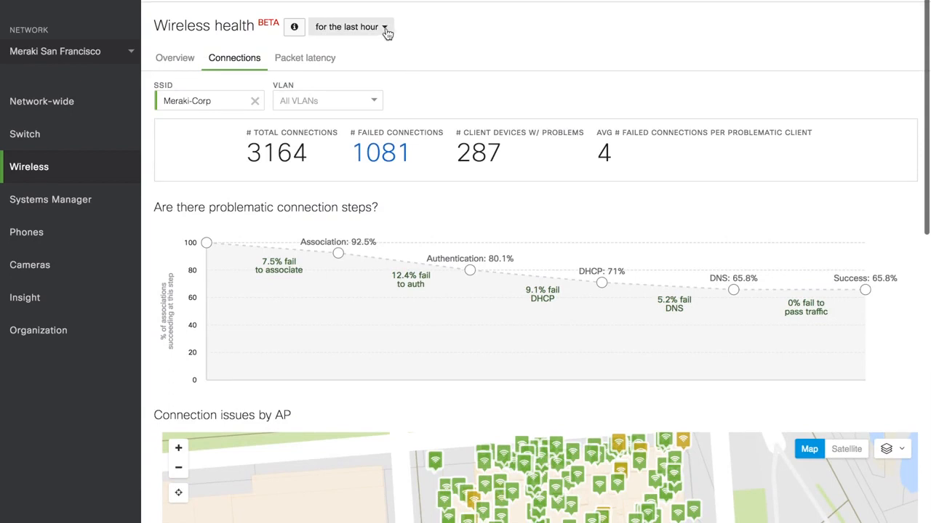
Show Packet latency and sort APs by % high latency best effort traffic.
{"action": "left_click", "coordinate": [351, 27]}
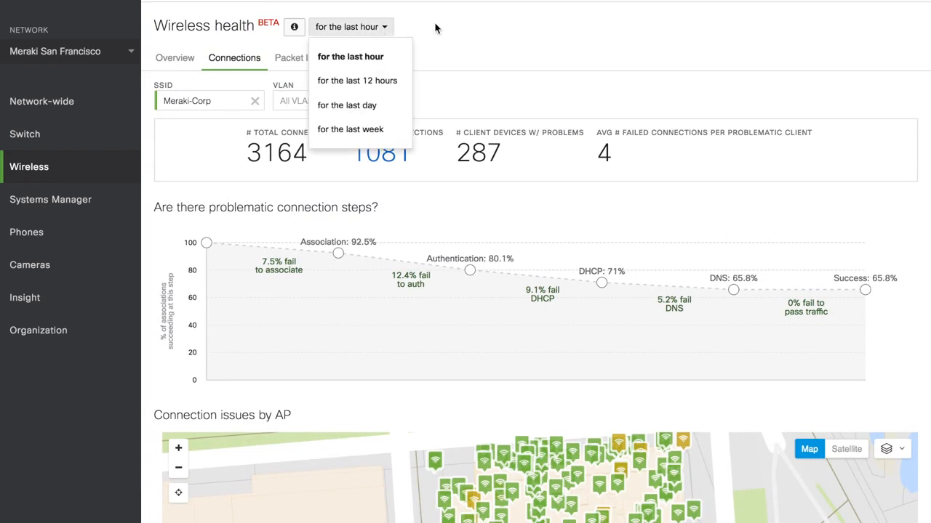
{"action": "left_click", "coordinate": [305, 57]}
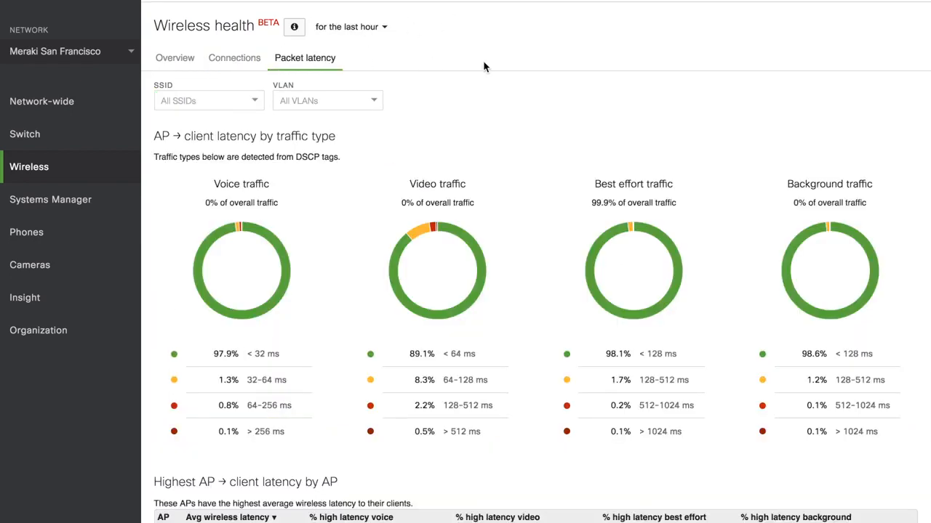
{"action": "mouse_move", "coordinate": [541, 228]}
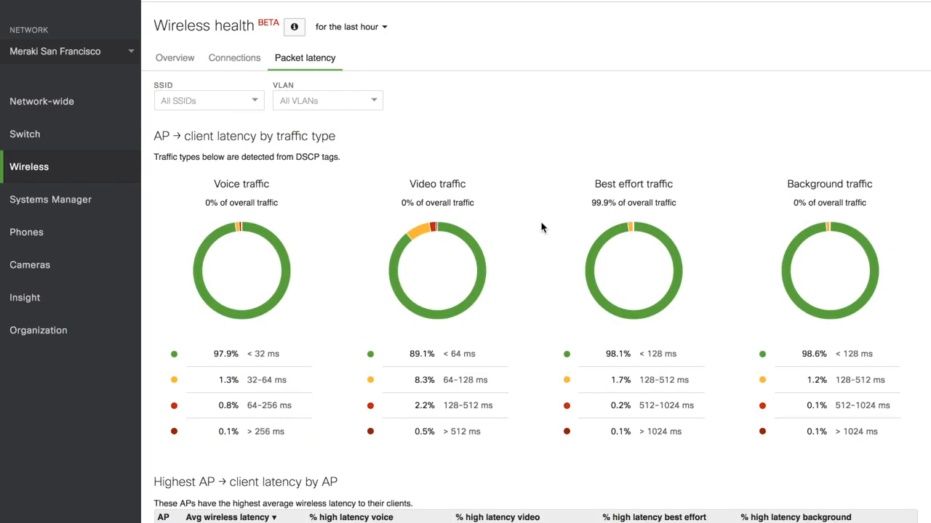
{"action": "scroll", "scroll_direction": "down", "scroll_amount": 3}
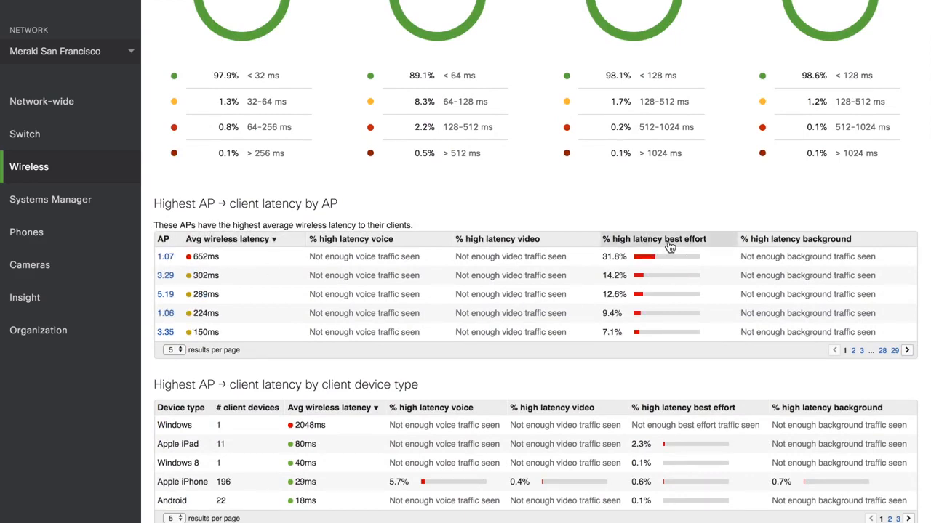
{"action": "left_click", "coordinate": [644, 239]}
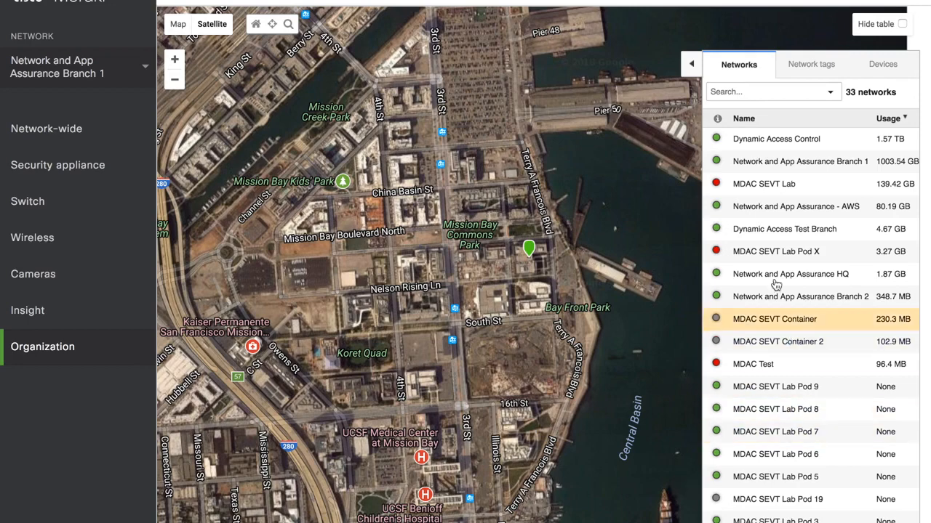
Search 'NAA' to select the Network and App Assurance Branch 1 network.
{"action": "type", "text": "NAA"}
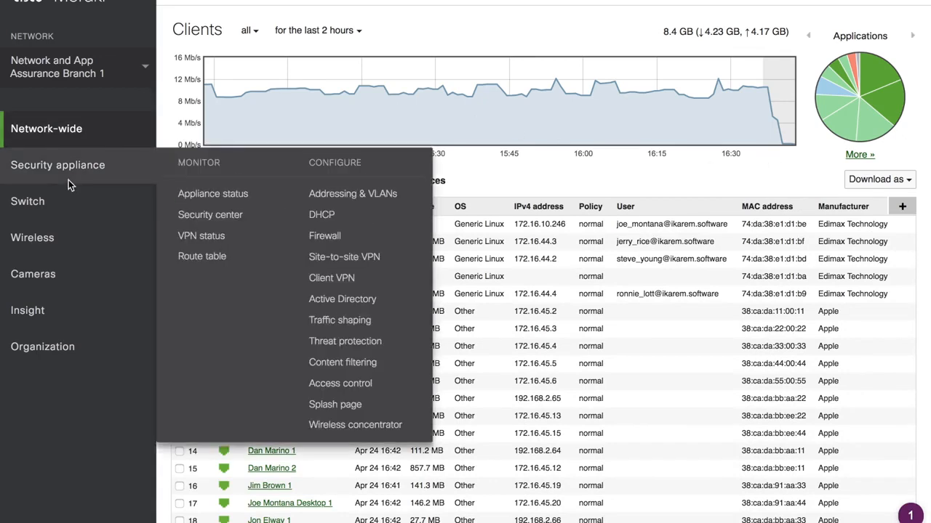
{"action": "mouse_move", "coordinate": [67, 160]}
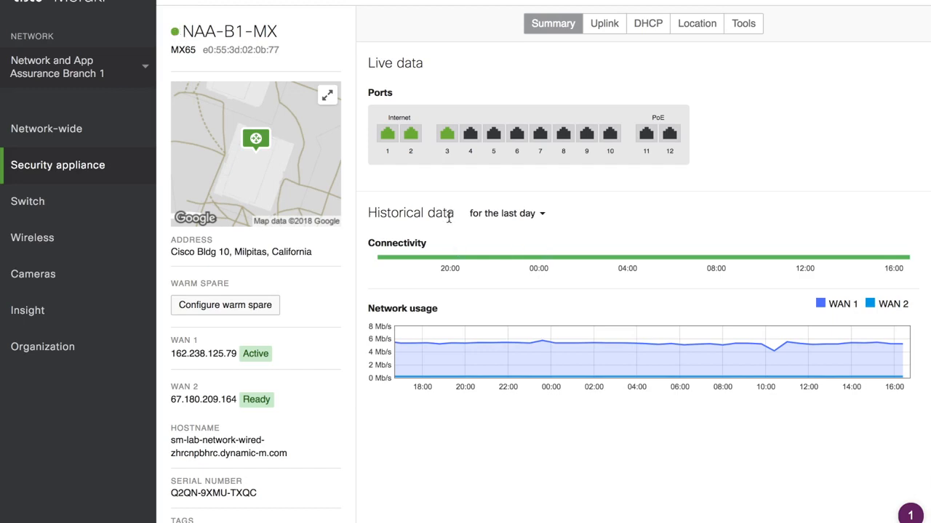
Bring up the historical data time range choices on the NAA-B1-MX status page.
{"action": "left_click", "coordinate": [505, 213]}
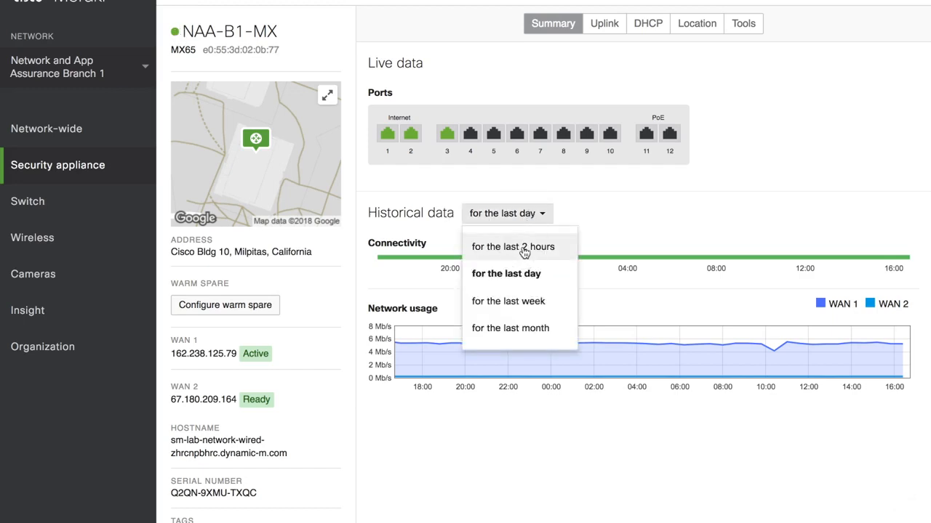
Limit NAA-B1-MX historical data to the last 2 hours.
{"action": "left_click", "coordinate": [513, 246]}
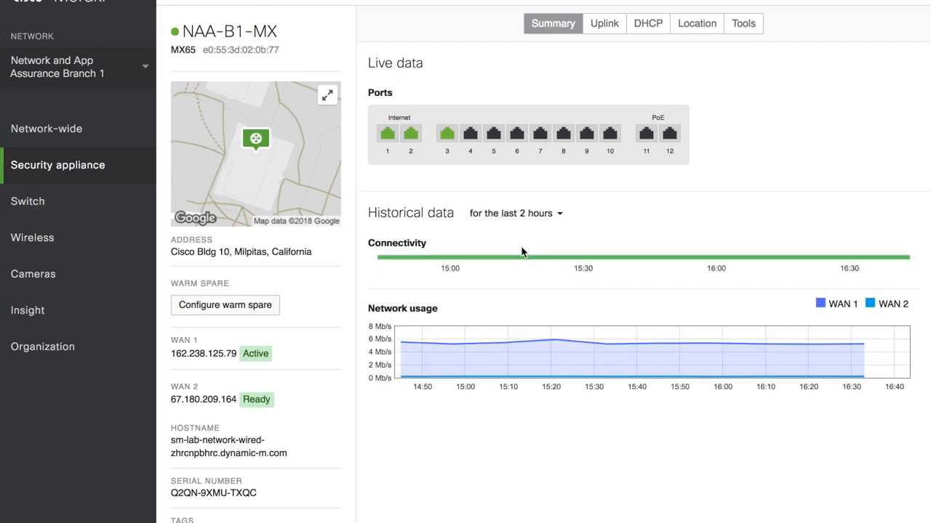
{"action": "mouse_move", "coordinate": [642, 259]}
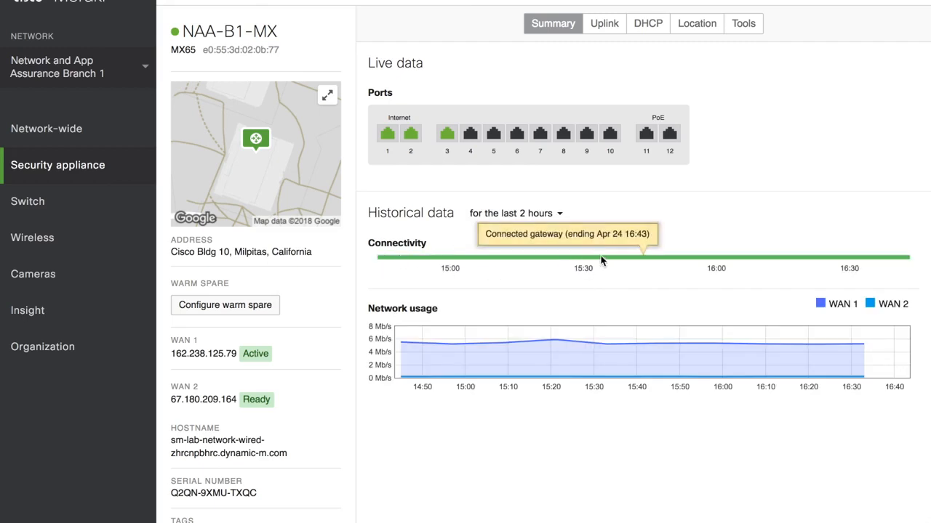
{"action": "mouse_move", "coordinate": [660, 262]}
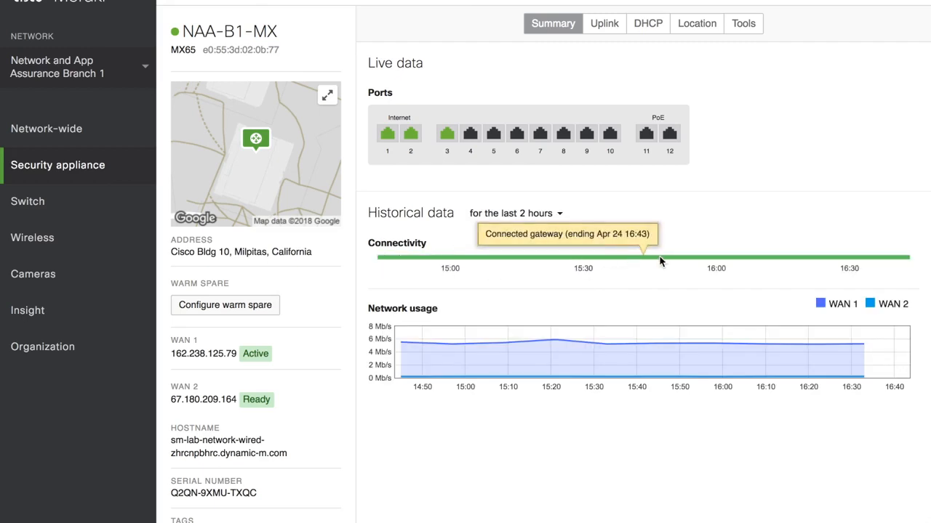
{"action": "mouse_move", "coordinate": [793, 263]}
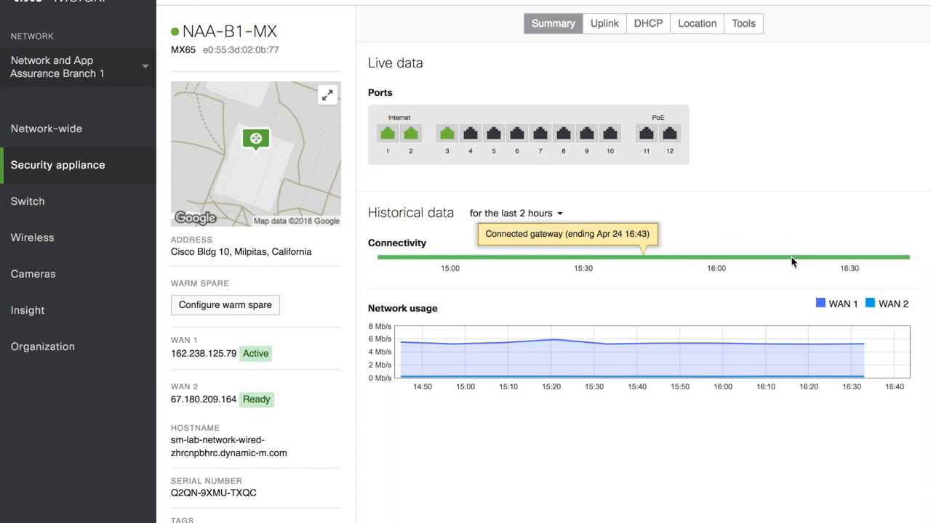
{"action": "mouse_move", "coordinate": [603, 29]}
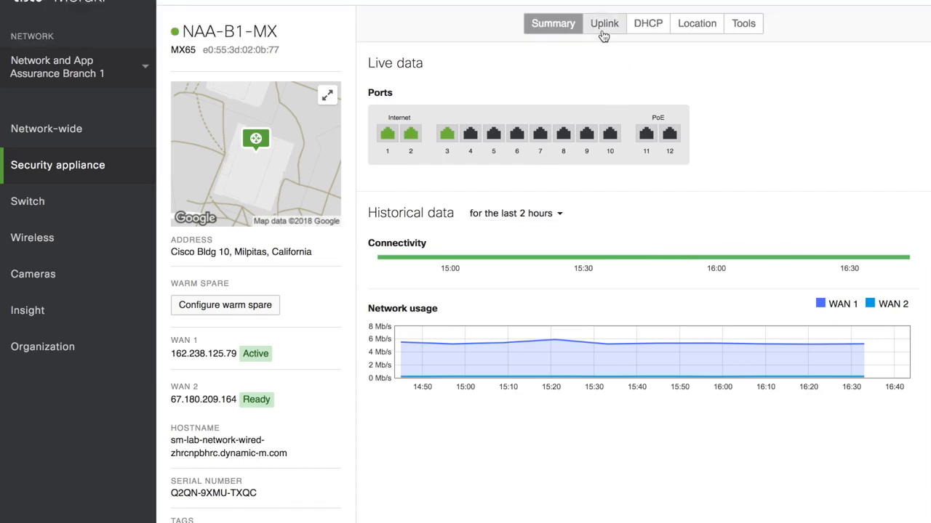
{"action": "left_click", "coordinate": [604, 24]}
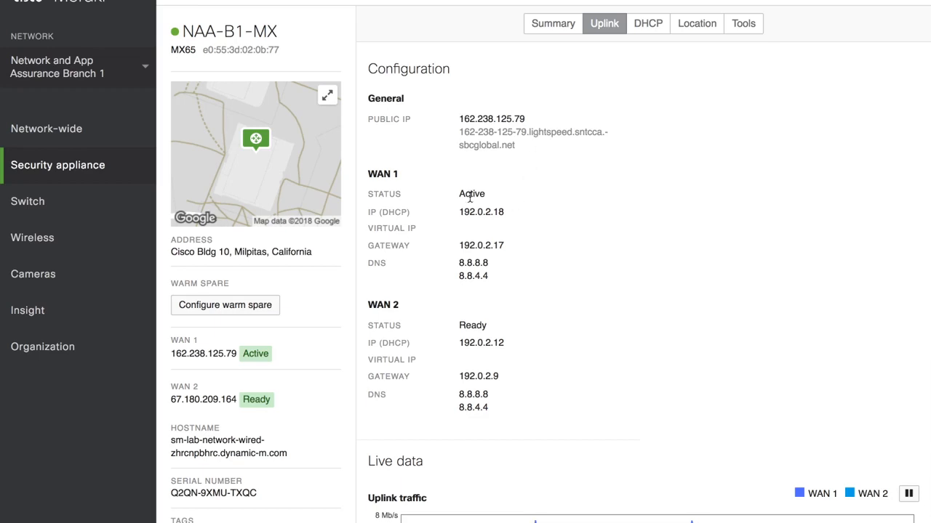
{"action": "mouse_move", "coordinate": [445, 213]}
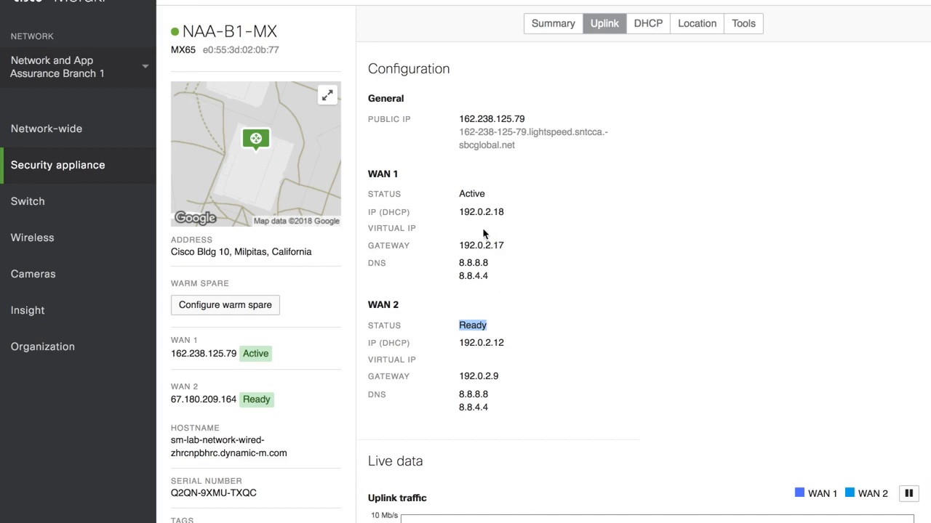
{"action": "mouse_move", "coordinate": [373, 194]}
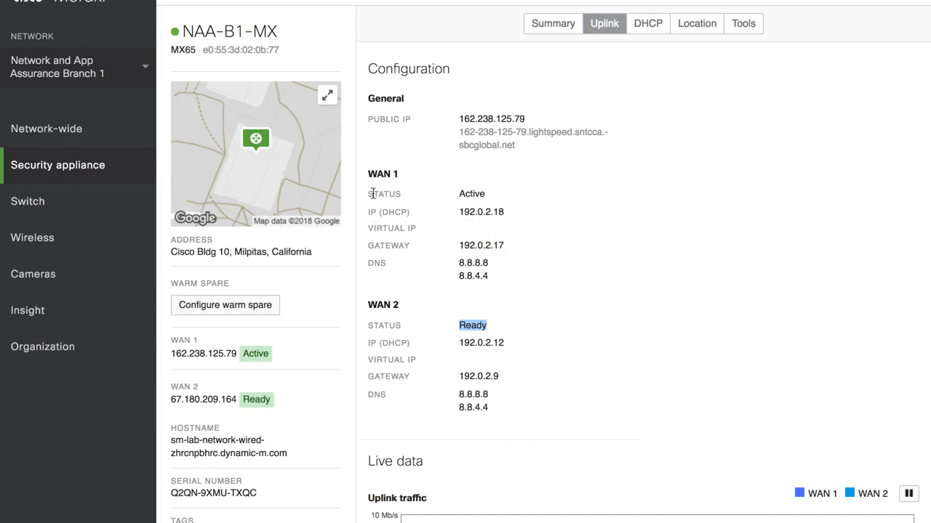
{"action": "scroll", "scroll_direction": "down", "scroll_amount": 3}
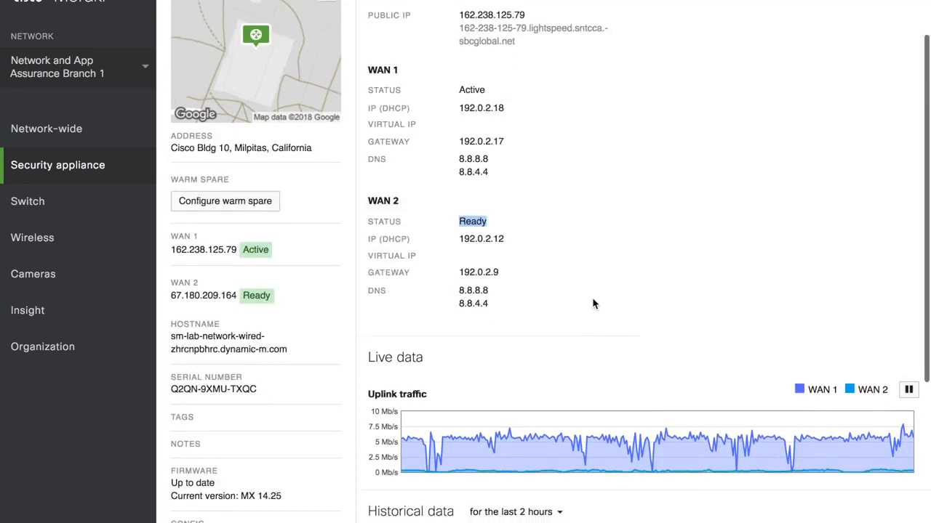
{"action": "scroll", "scroll_direction": "down", "scroll_amount": 3}
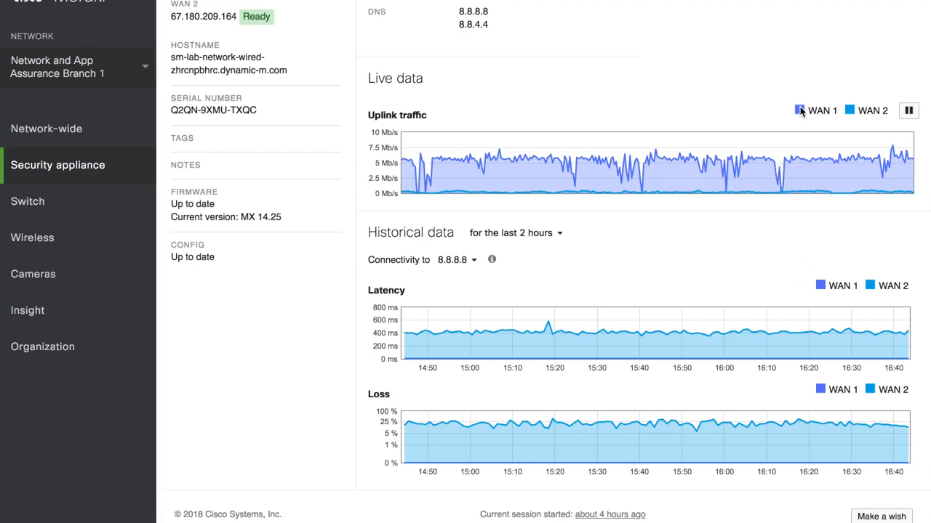
{"action": "mouse_move", "coordinate": [843, 171]}
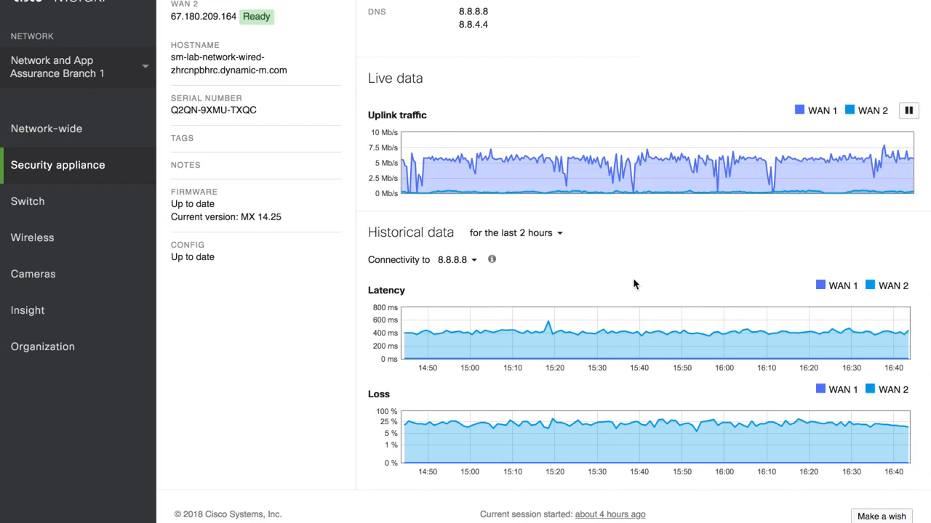
{"action": "mouse_move", "coordinate": [619, 338]}
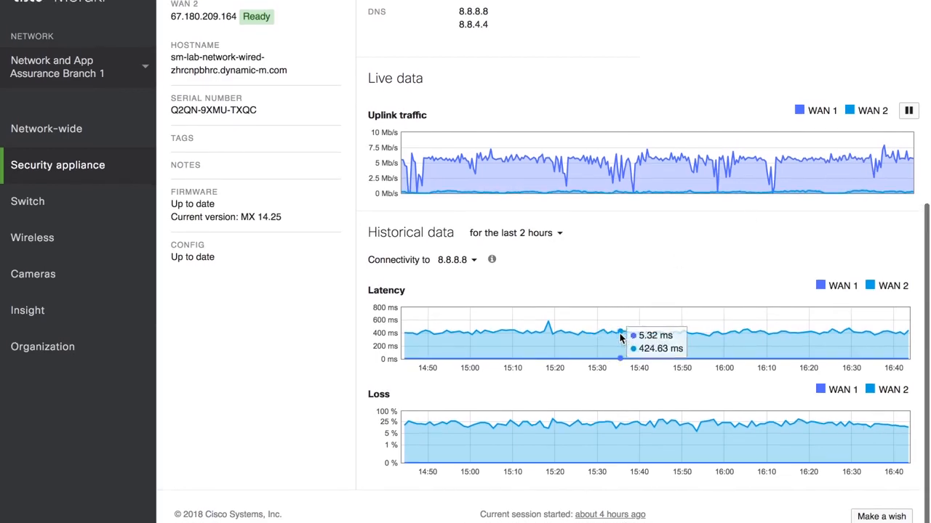
{"action": "mouse_move", "coordinate": [637, 432]}
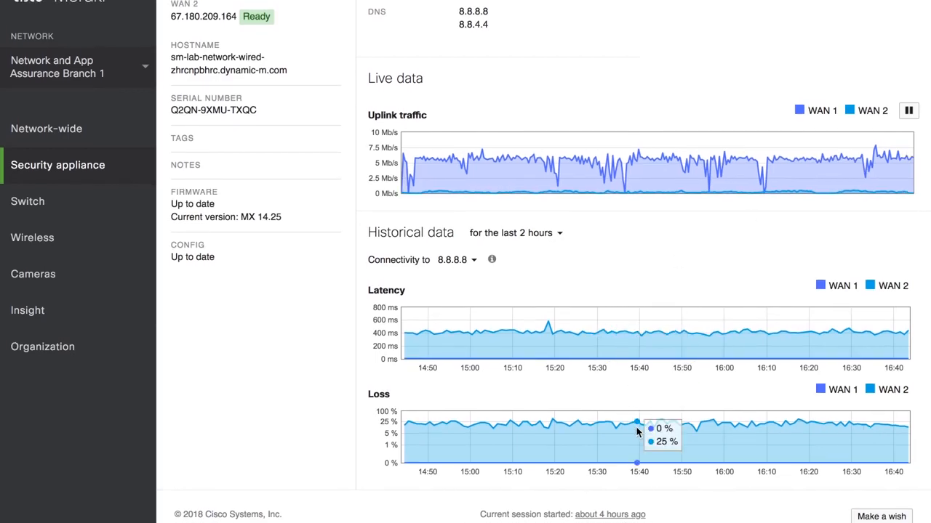
{"action": "mouse_move", "coordinate": [662, 422]}
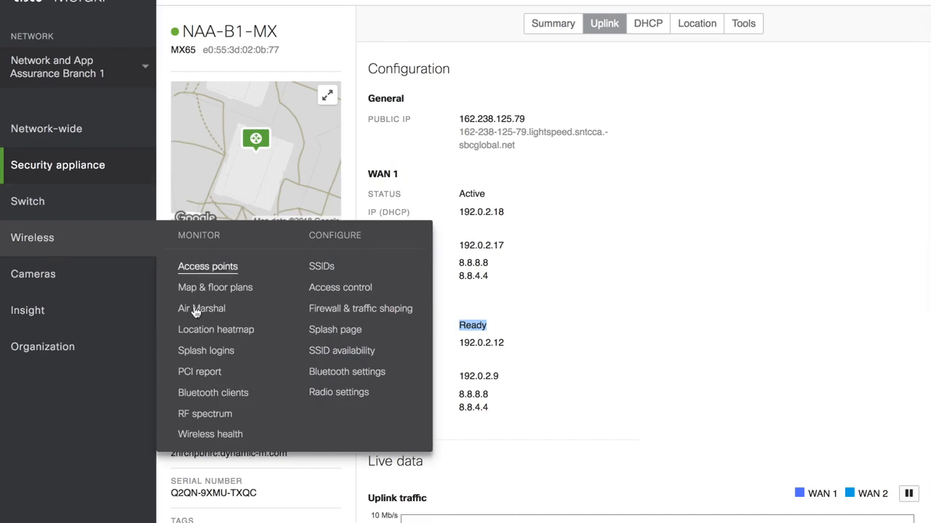
{"action": "mouse_move", "coordinate": [210, 434]}
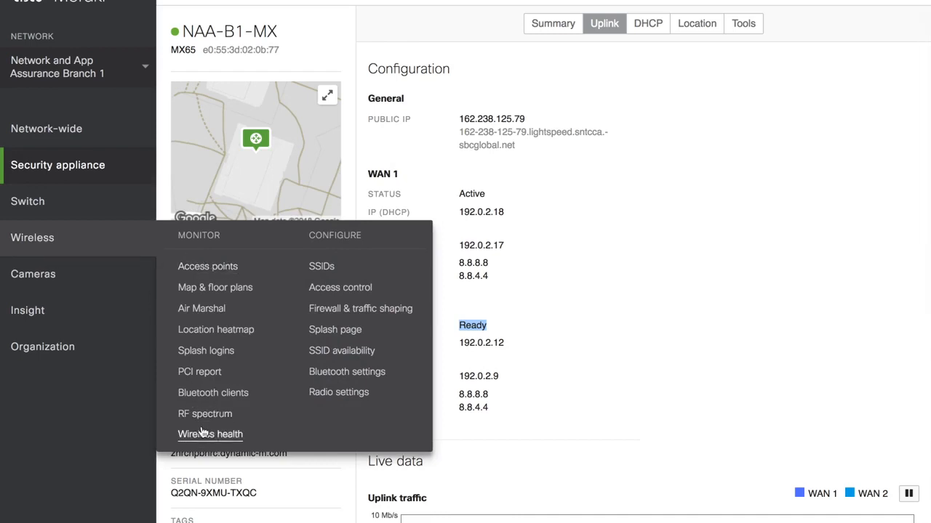
Show Branch 1's wireless health for the last 12 hours with a satellite AP map and failed connections (28 of 73).
{"action": "left_click", "coordinate": [210, 434]}
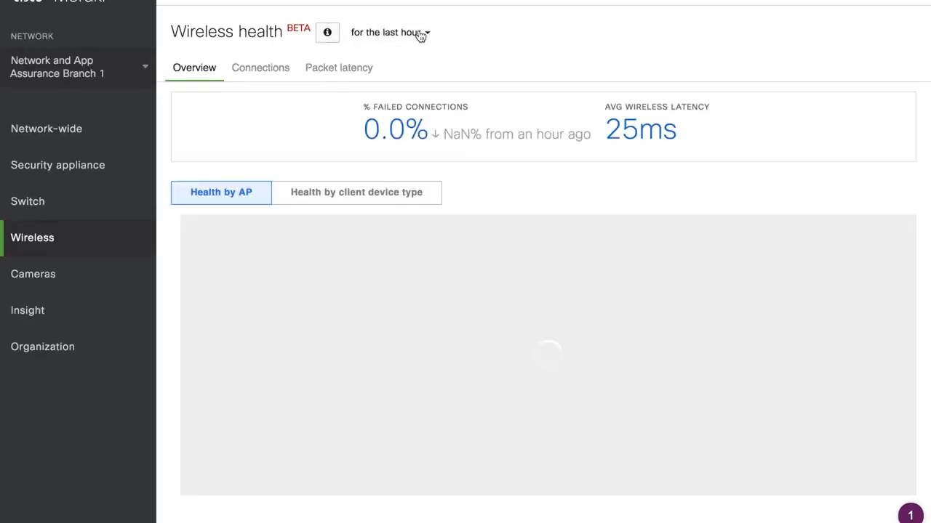
{"action": "left_click", "coordinate": [390, 32]}
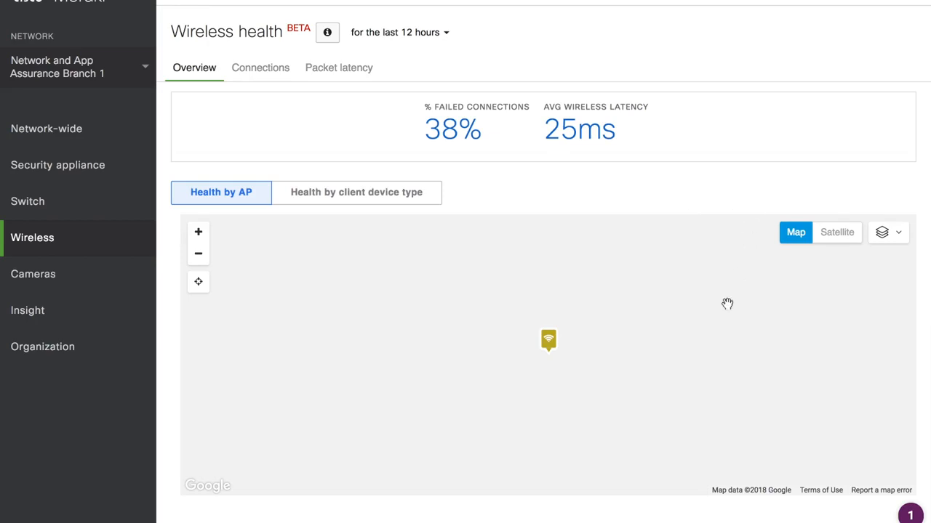
{"action": "mouse_move", "coordinate": [858, 243]}
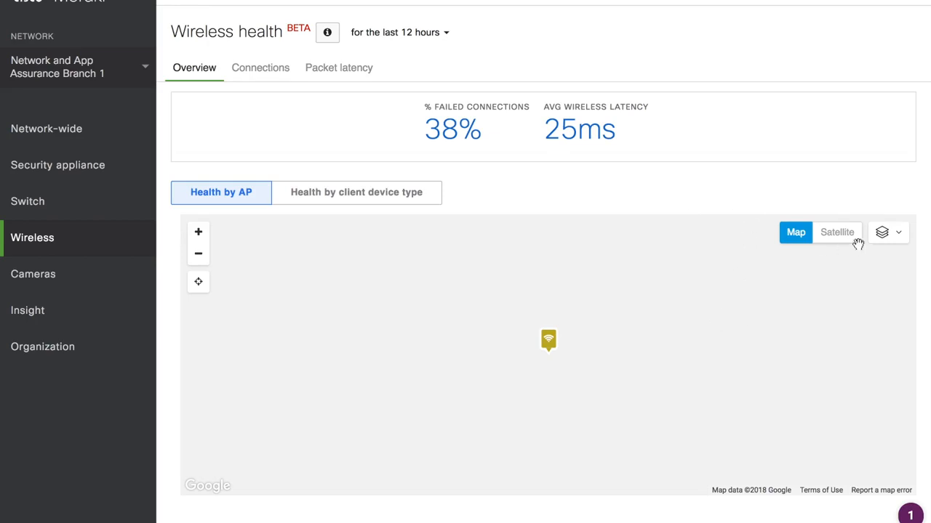
{"action": "left_click", "coordinate": [837, 232]}
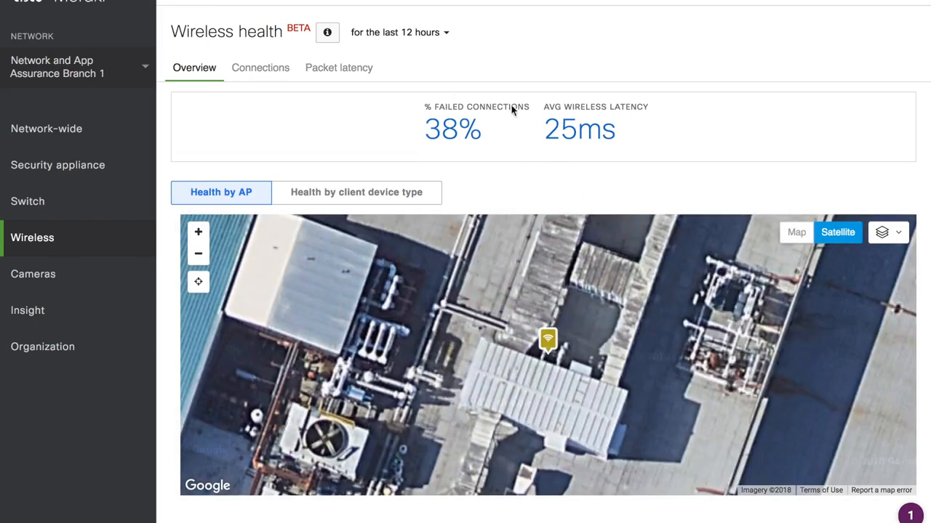
{"action": "mouse_move", "coordinate": [540, 146]}
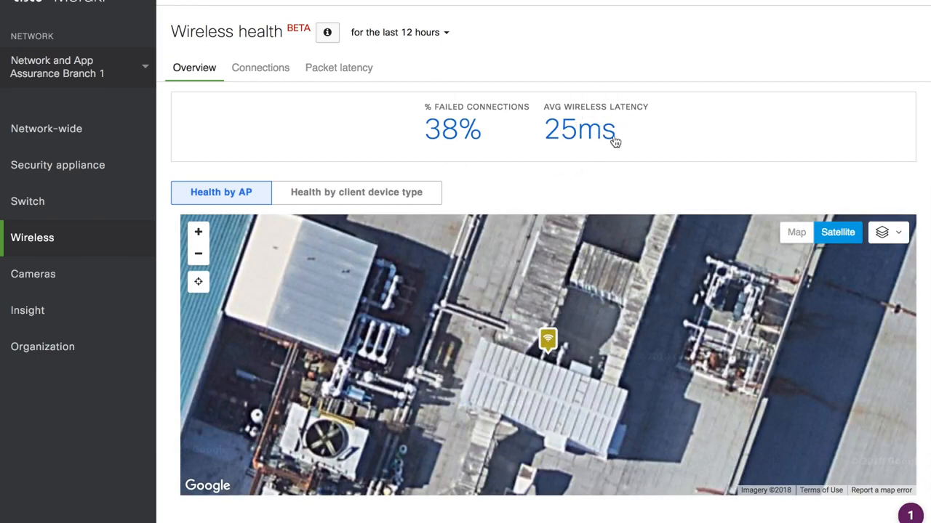
{"action": "mouse_move", "coordinate": [618, 211]}
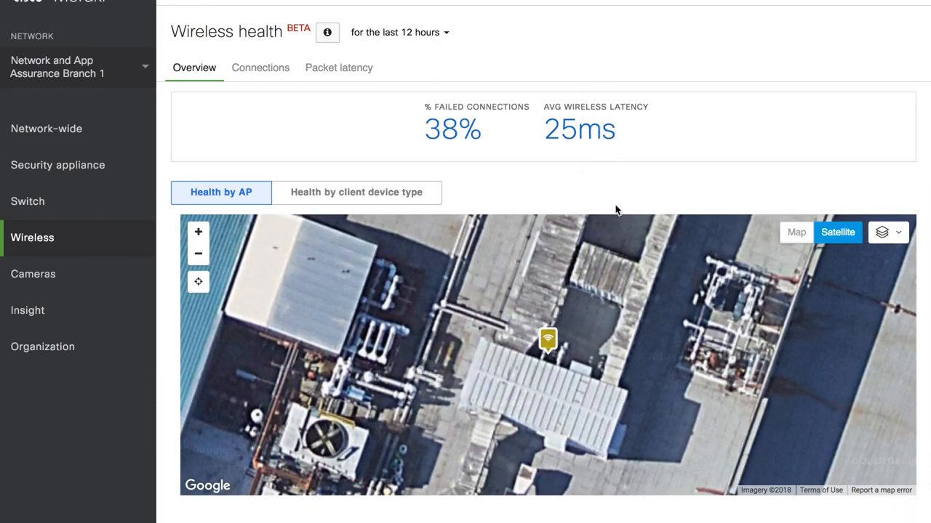
{"action": "left_click", "coordinate": [260, 66]}
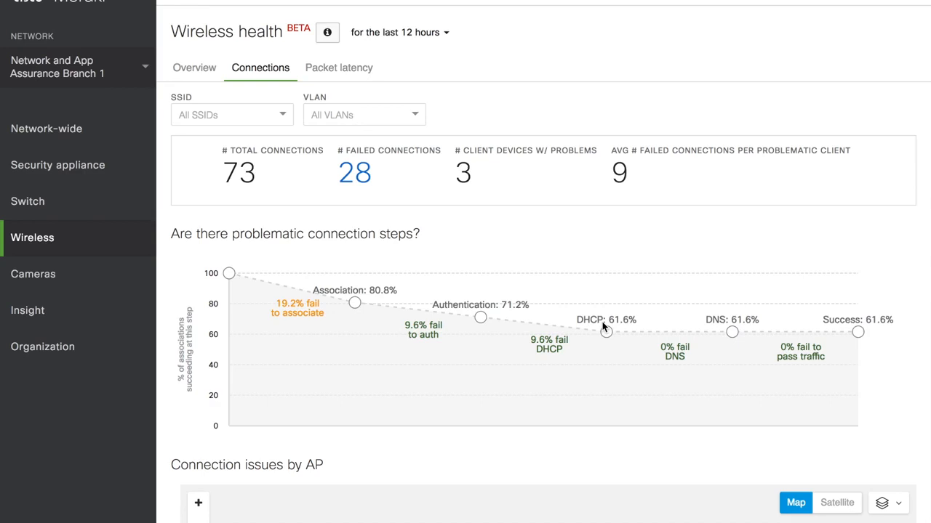
{"action": "mouse_move", "coordinate": [404, 178]}
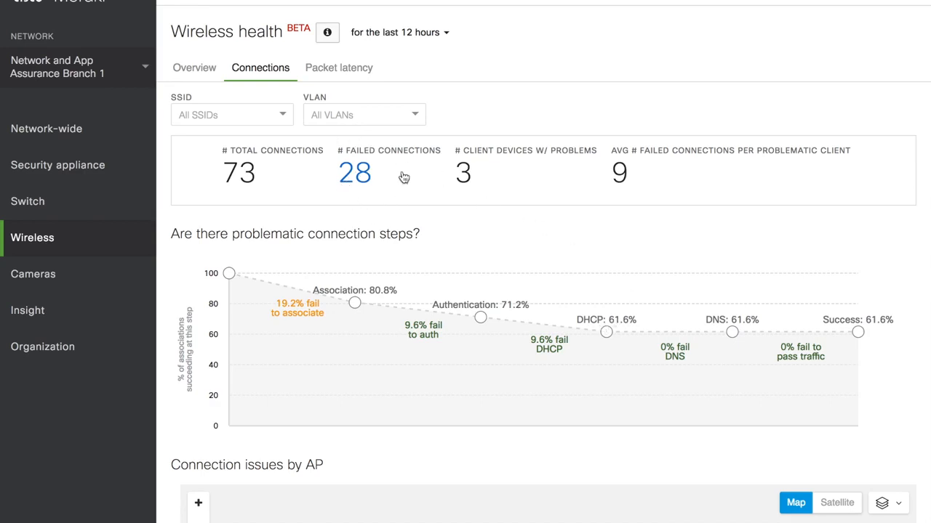
{"action": "mouse_move", "coordinate": [432, 32]}
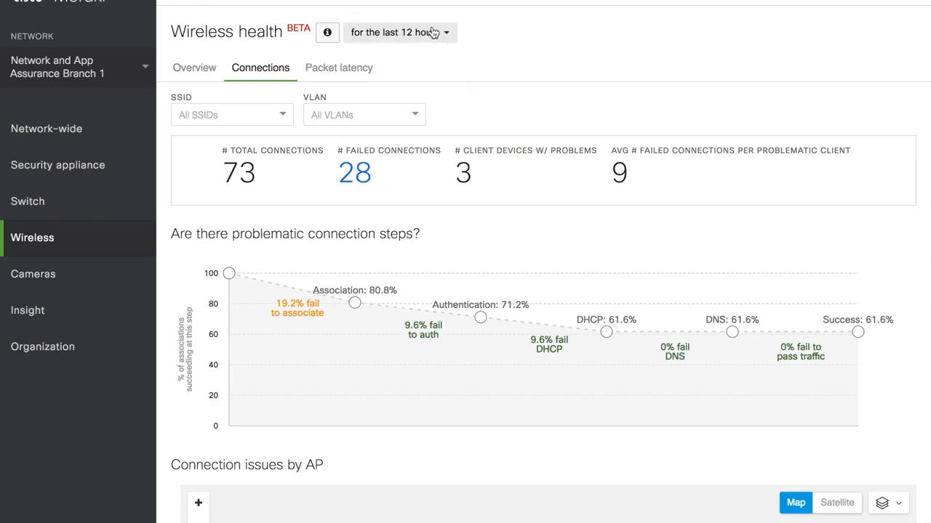
{"action": "mouse_move", "coordinate": [549, 194]}
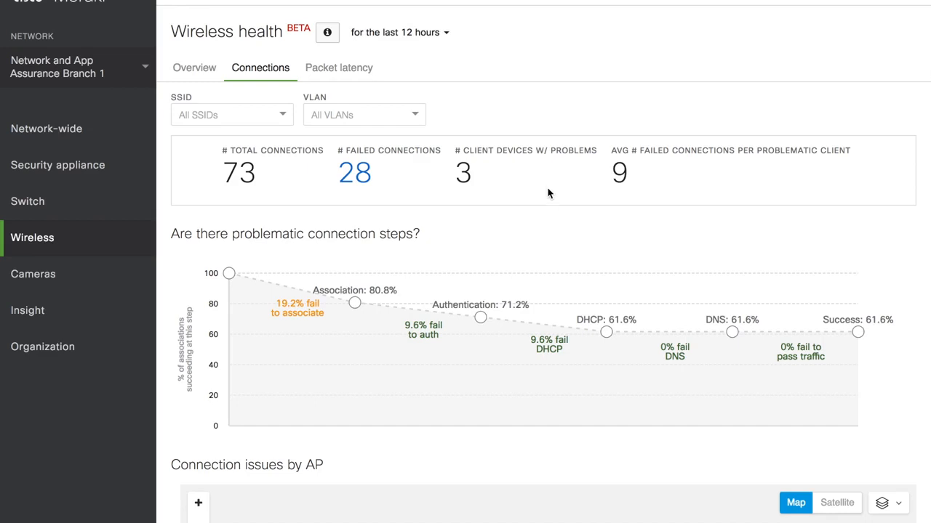
{"action": "mouse_move", "coordinate": [539, 251]}
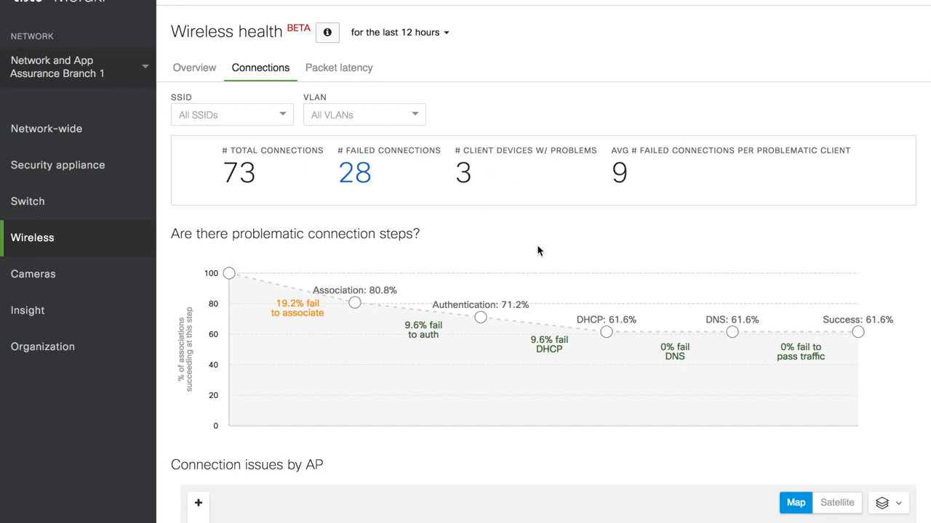
{"action": "scroll", "scroll_direction": "down", "scroll_amount": 3}
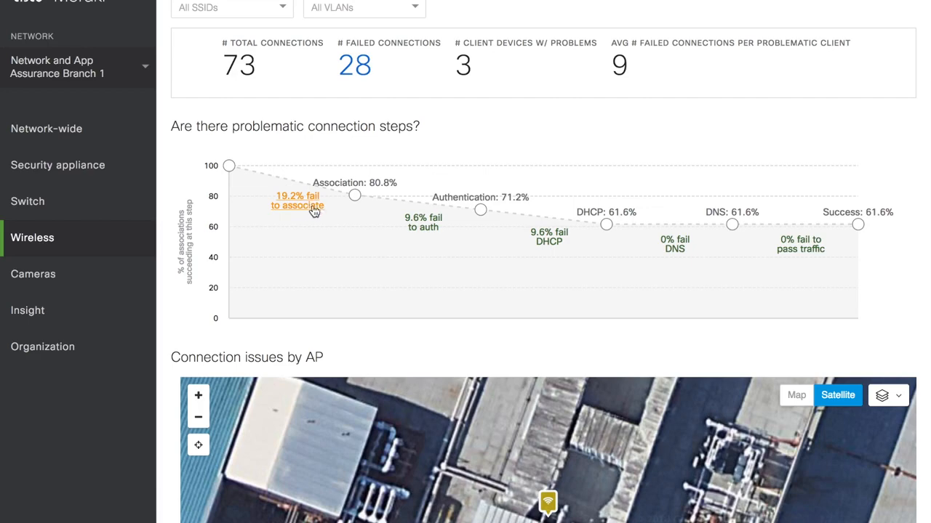
{"action": "mouse_move", "coordinate": [302, 210]}
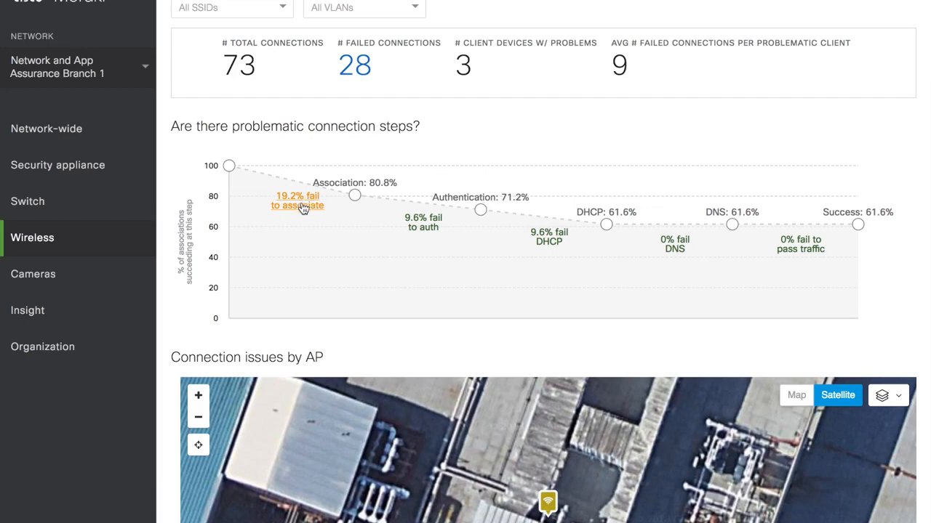
{"action": "mouse_move", "coordinate": [305, 207]}
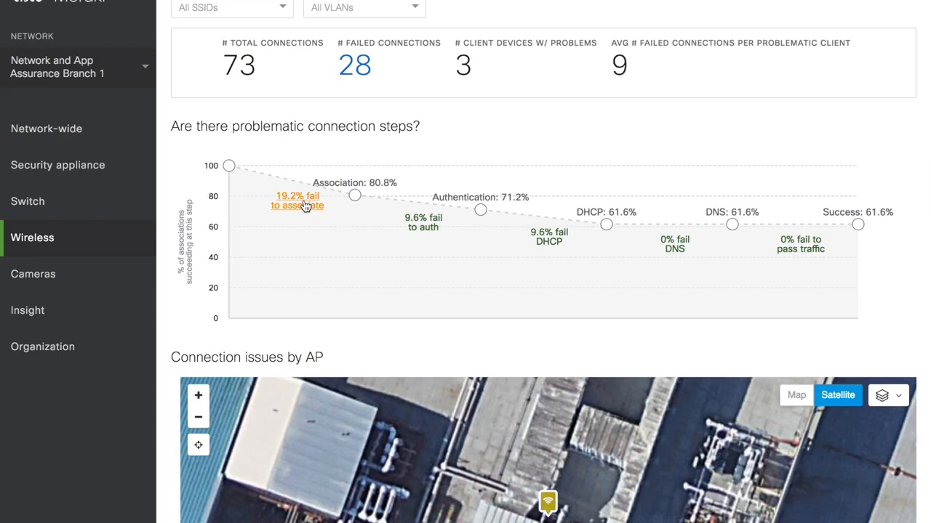
{"action": "mouse_move", "coordinate": [423, 223]}
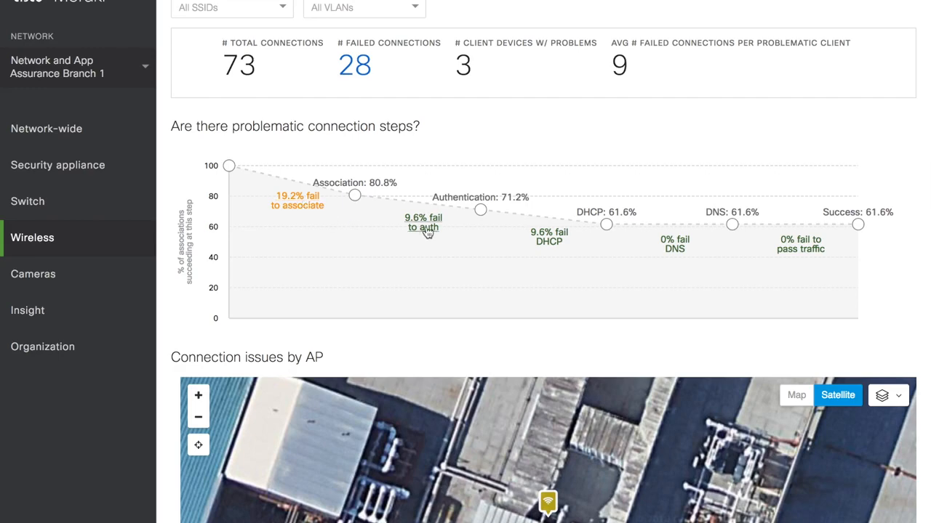
{"action": "mouse_move", "coordinate": [548, 241]}
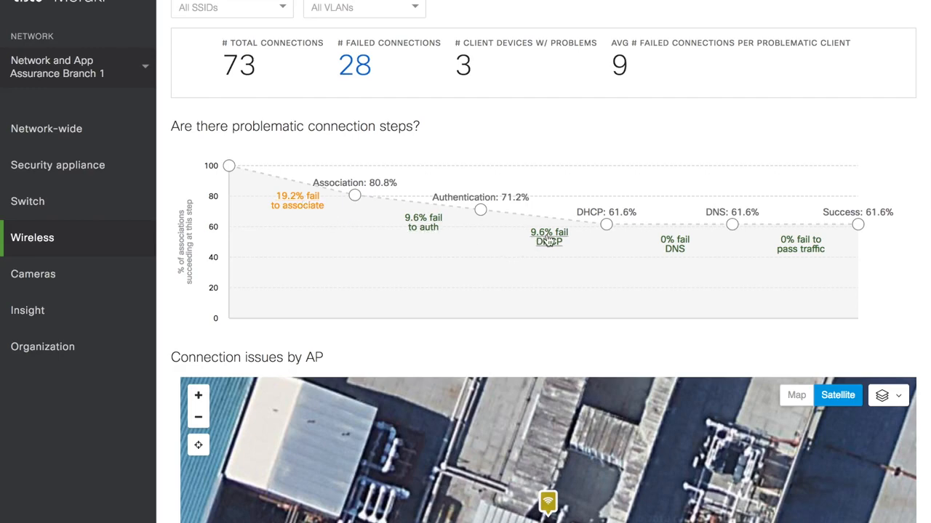
{"action": "mouse_move", "coordinate": [551, 347]}
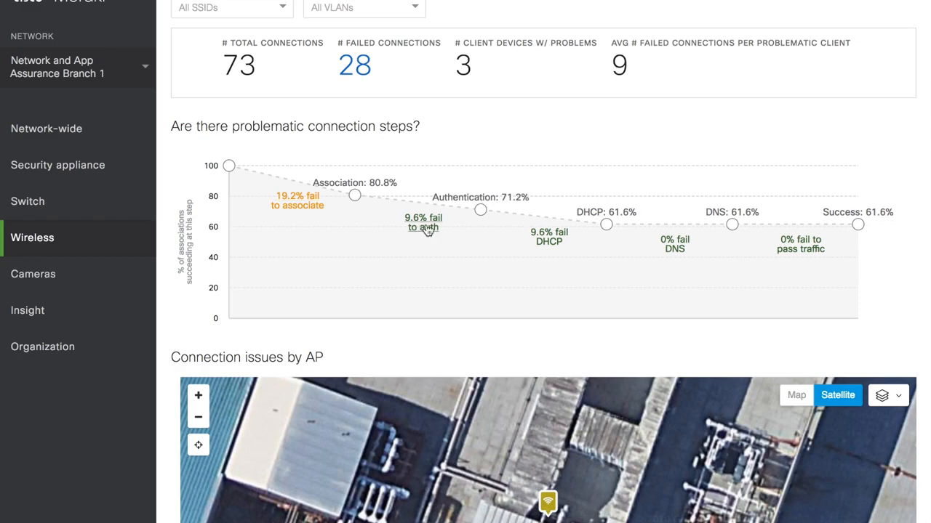
{"action": "mouse_move", "coordinate": [724, 255]}
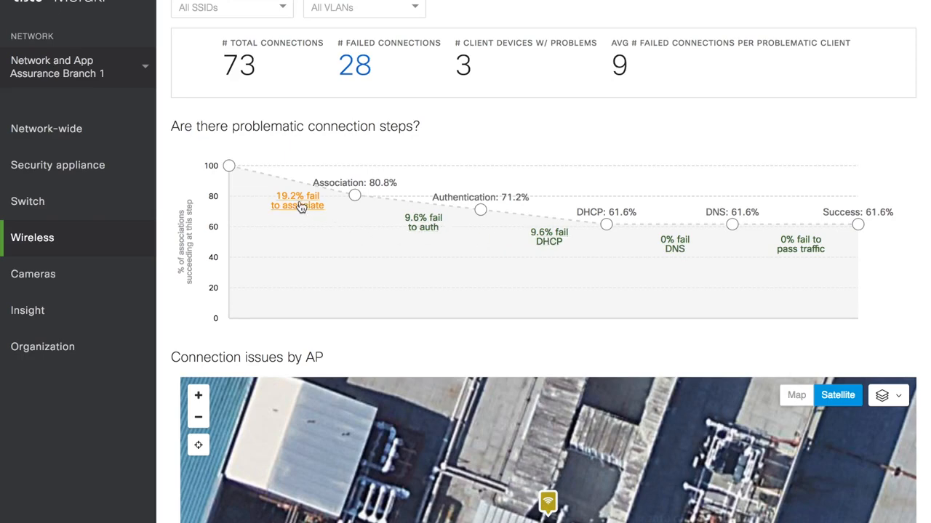
{"action": "mouse_move", "coordinate": [438, 337]}
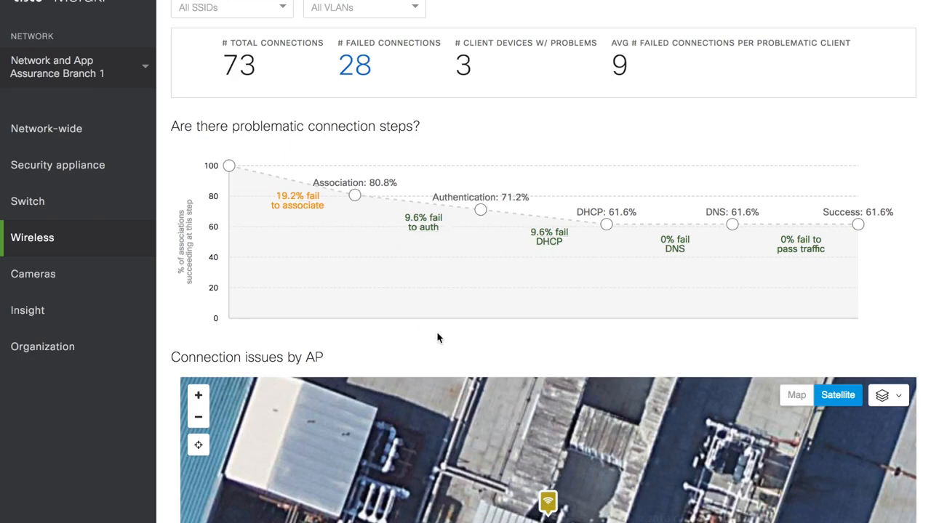
{"action": "mouse_move", "coordinate": [548, 241]}
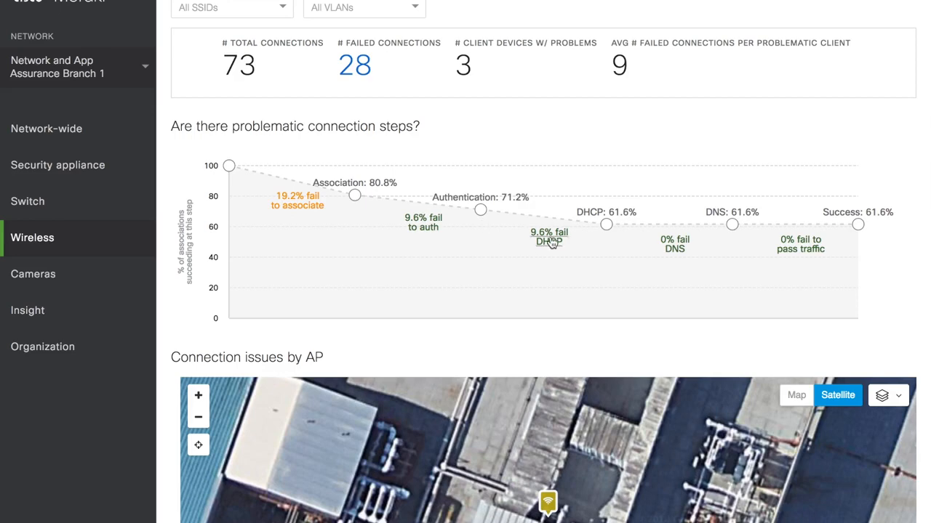
Rank the Connection issues by client table by % failed connections, highest first.
{"action": "scroll", "scroll_direction": "down", "scroll_amount": 3}
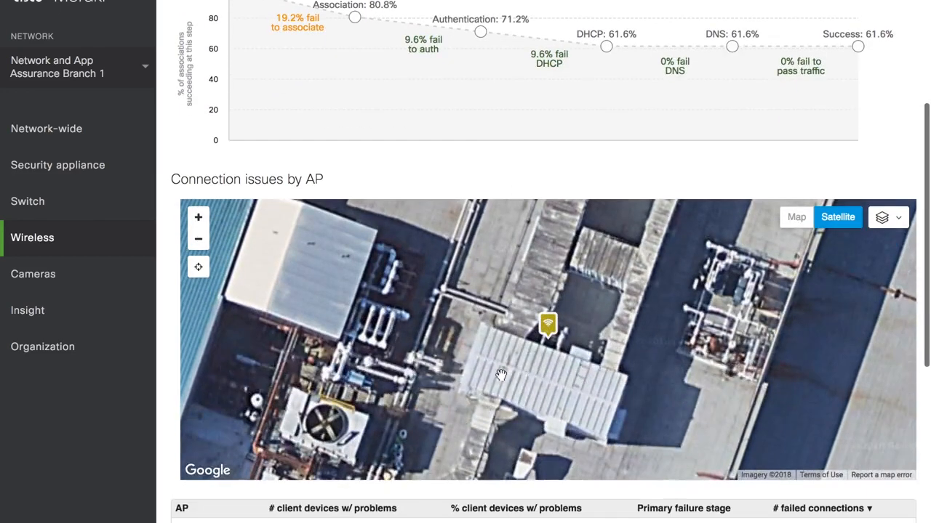
{"action": "scroll", "scroll_direction": "down", "scroll_amount": 3}
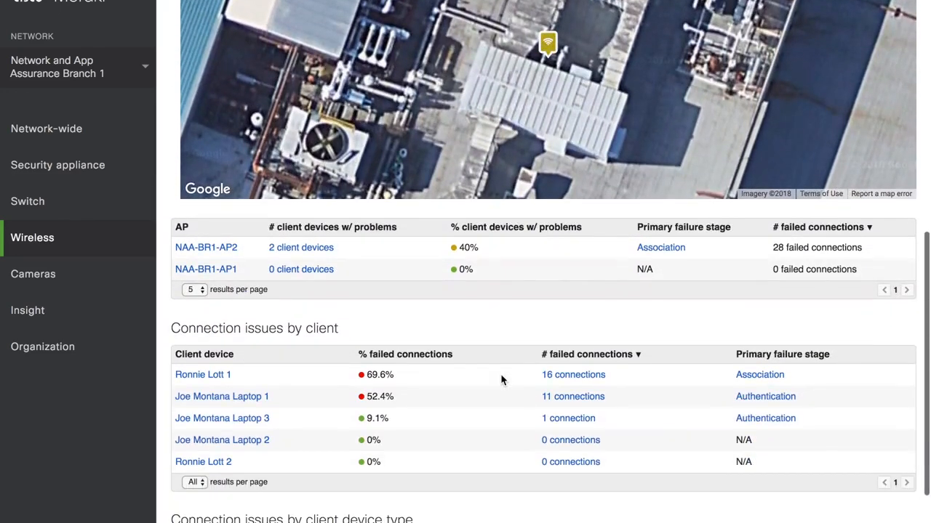
{"action": "scroll", "scroll_direction": "down", "scroll_amount": 3}
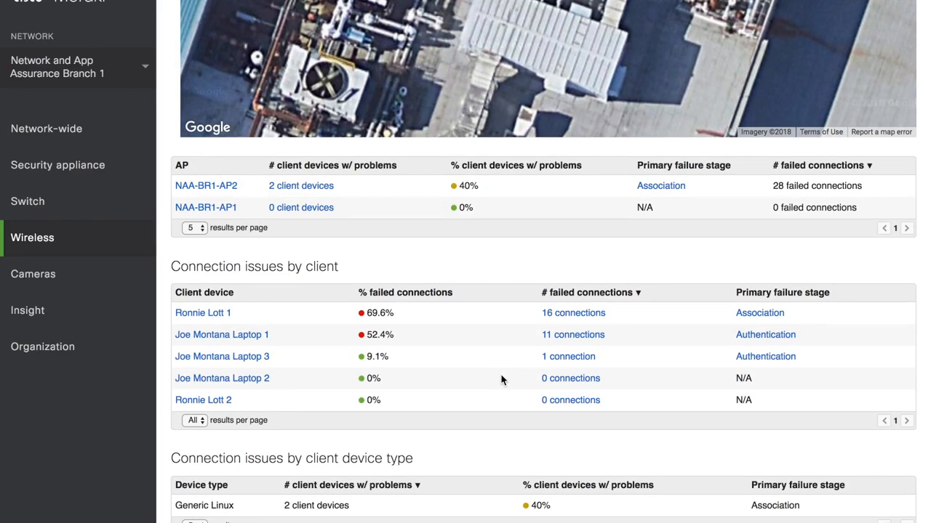
{"action": "scroll", "scroll_direction": "down", "scroll_amount": 3}
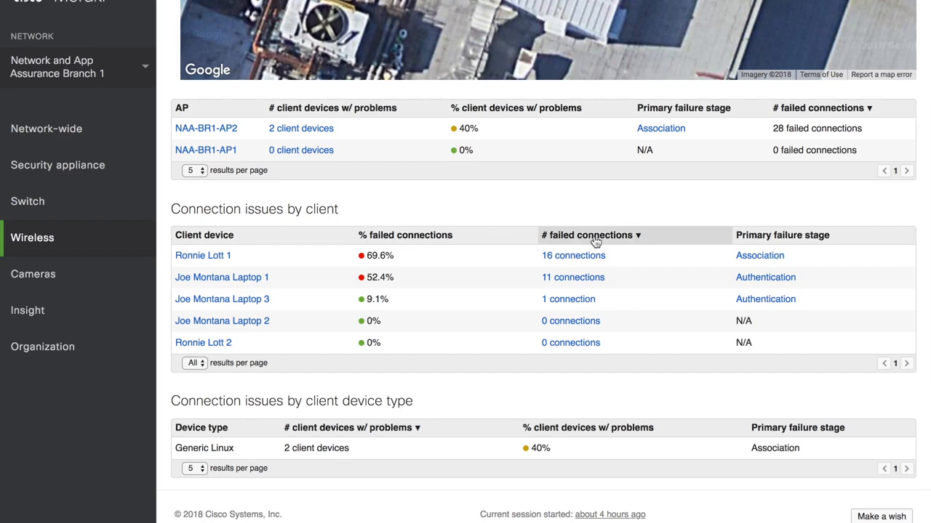
{"action": "left_click", "coordinate": [588, 235]}
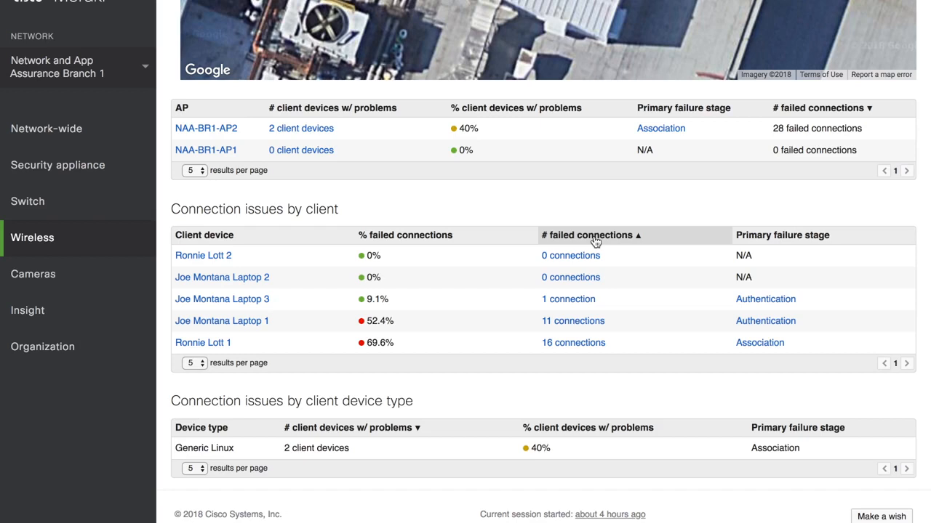
{"action": "left_click", "coordinate": [589, 235]}
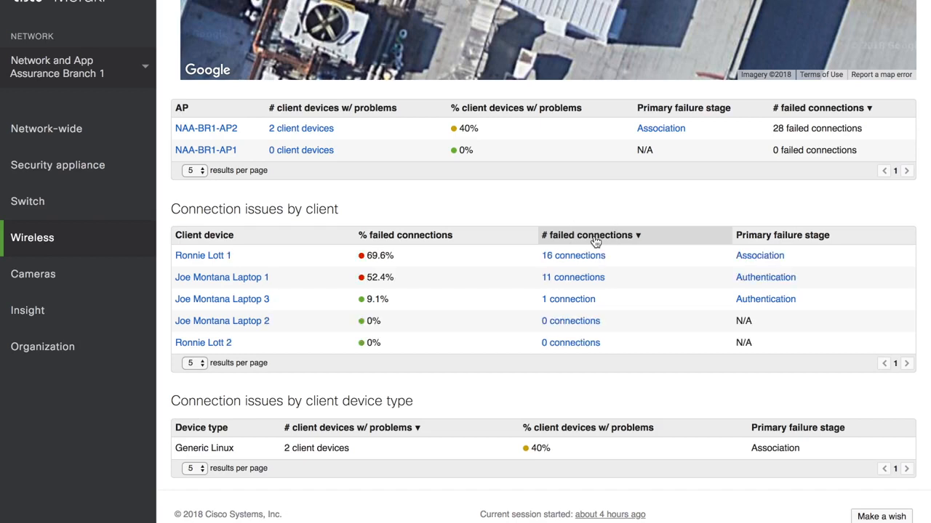
{"action": "left_click", "coordinate": [405, 235]}
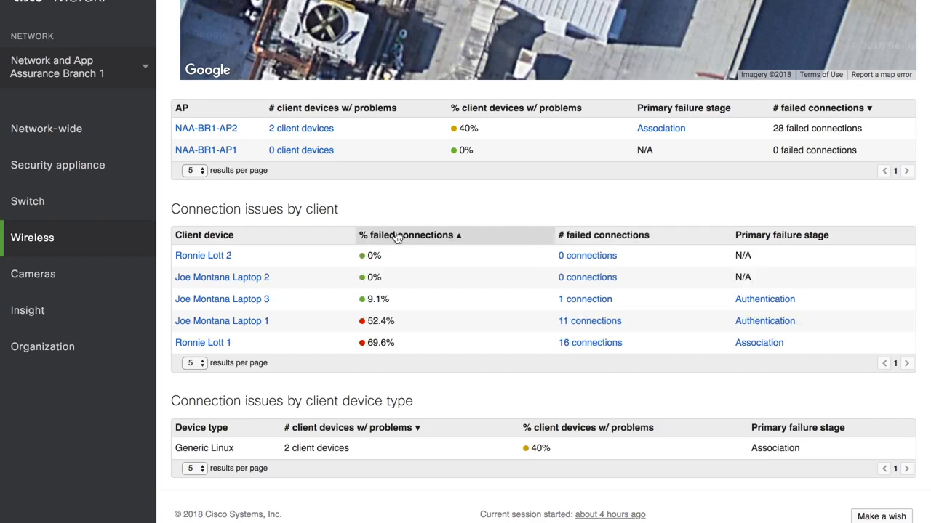
{"action": "left_click", "coordinate": [406, 235]}
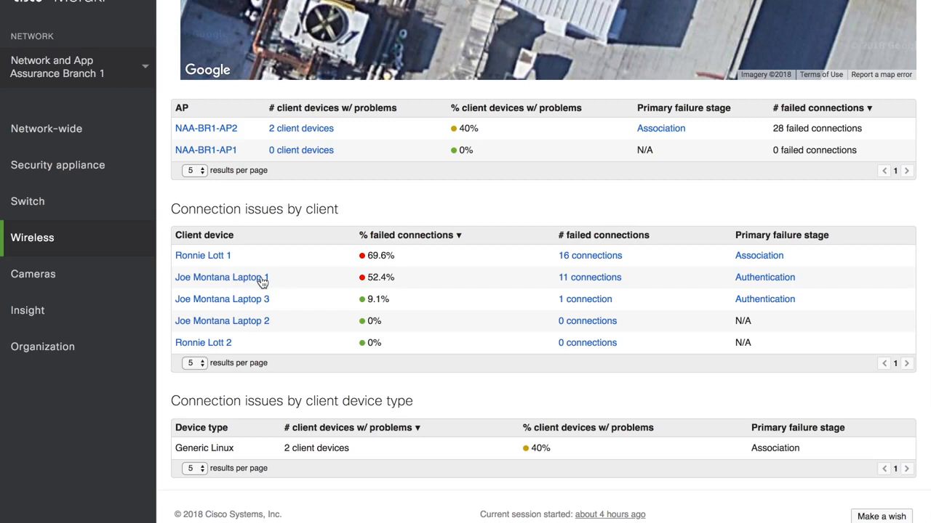
{"action": "mouse_move", "coordinate": [581, 277]}
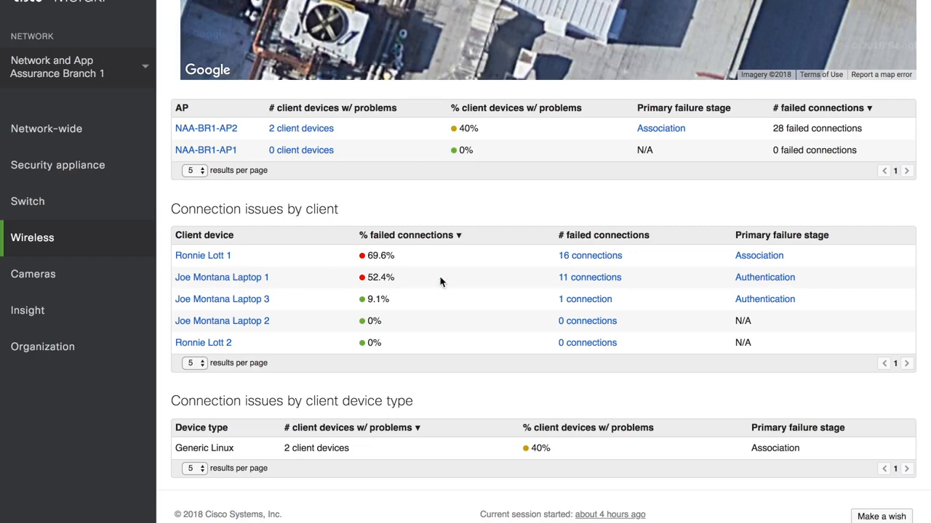
{"action": "mouse_move", "coordinate": [604, 279]}
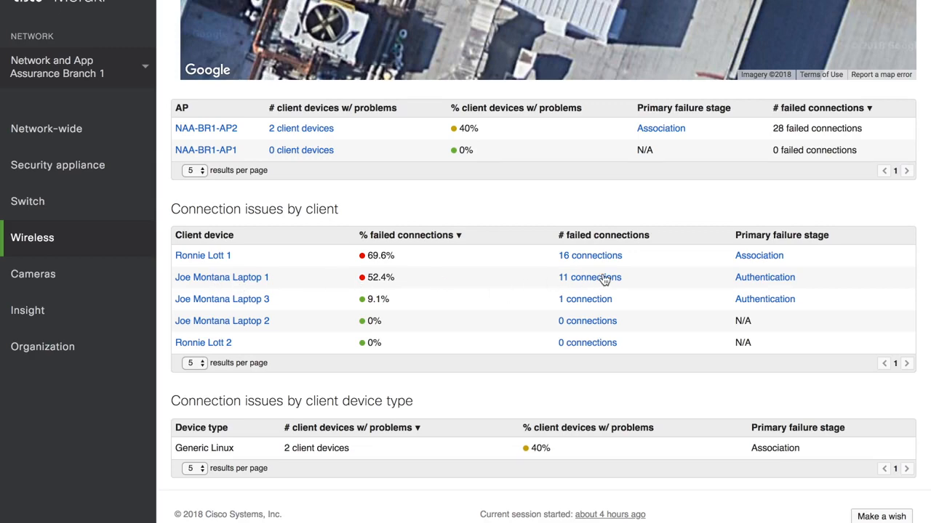
Open Joe Montana Laptop 1's list of 11 failed connections from the last 12 hours.
{"action": "left_click", "coordinate": [589, 277]}
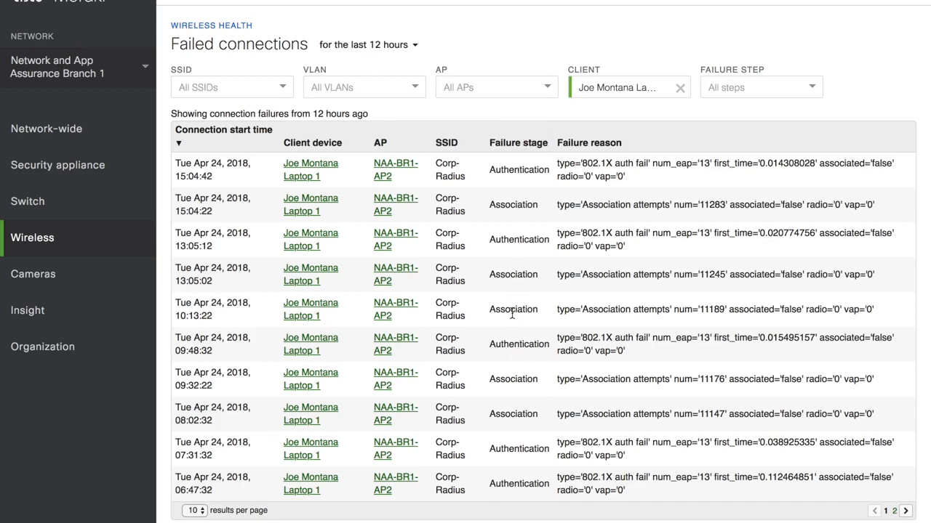
{"action": "mouse_move", "coordinate": [558, 229]}
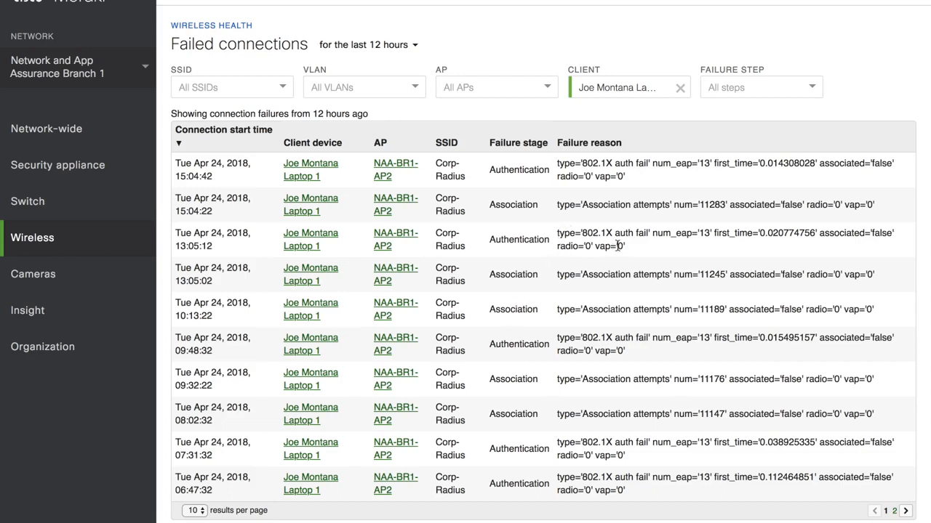
{"action": "mouse_move", "coordinate": [630, 253]}
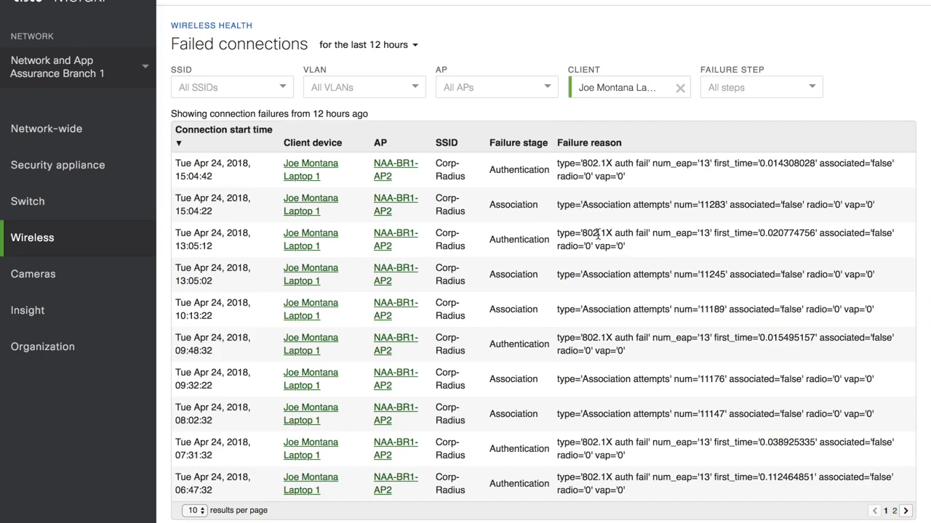
{"action": "mouse_move", "coordinate": [631, 251]}
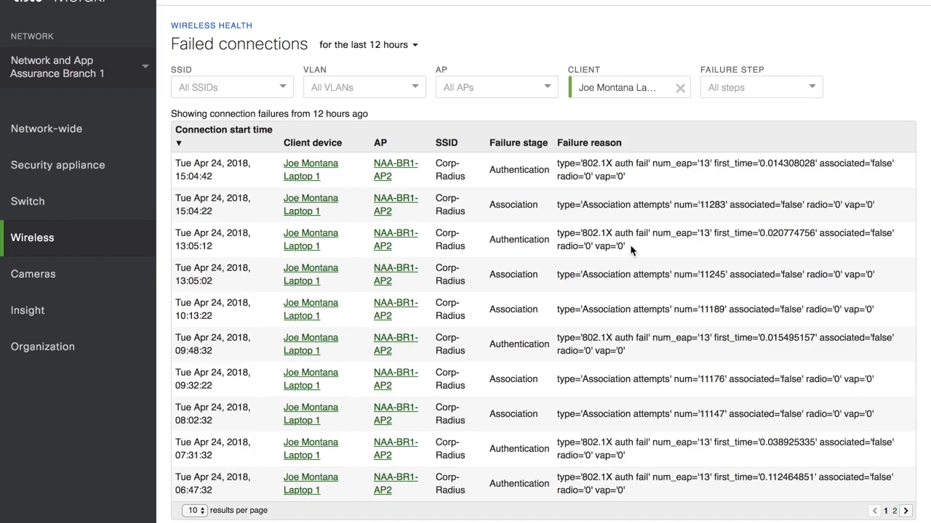
{"action": "mouse_move", "coordinate": [631, 203]}
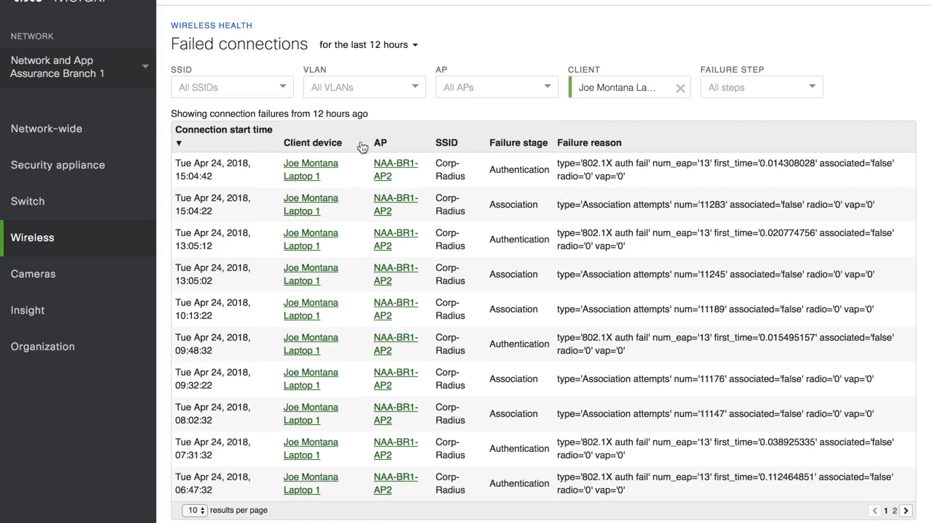
{"action": "left_click", "coordinate": [231, 86]}
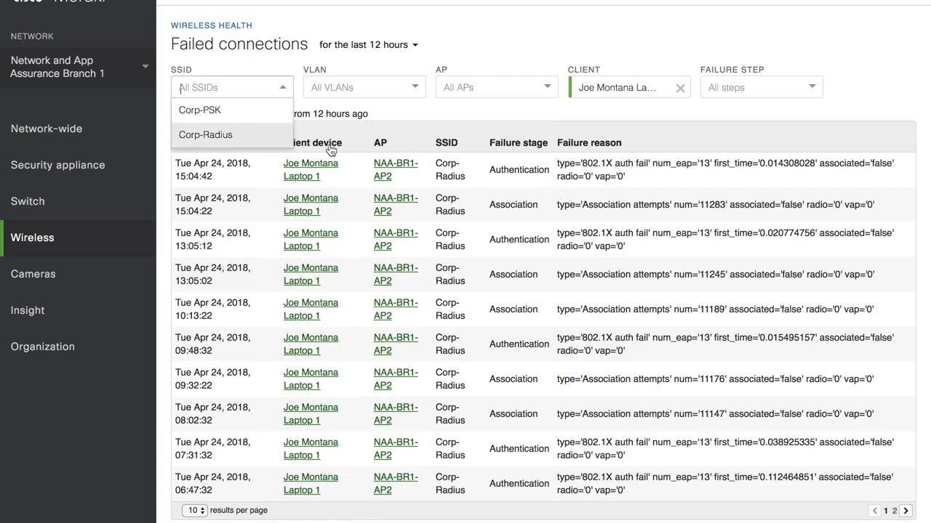
{"action": "mouse_move", "coordinate": [291, 205]}
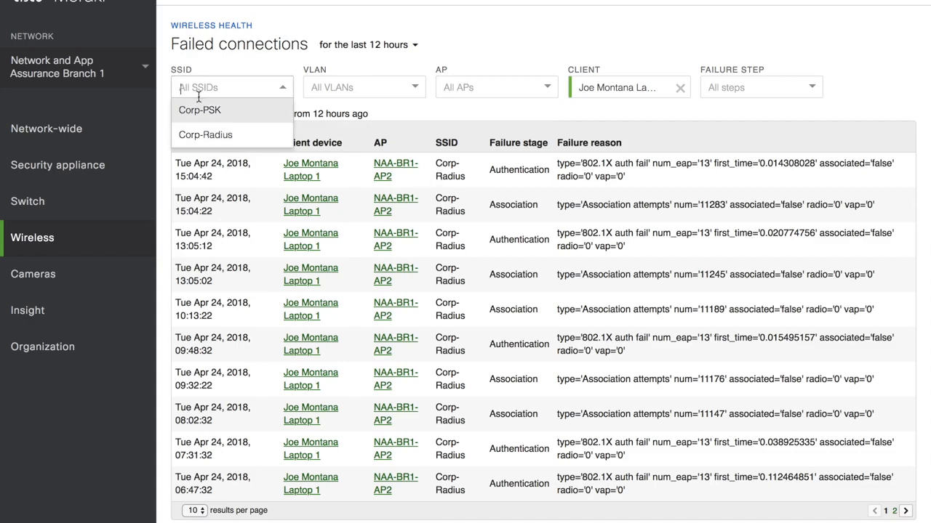
{"action": "left_click", "coordinate": [199, 110]}
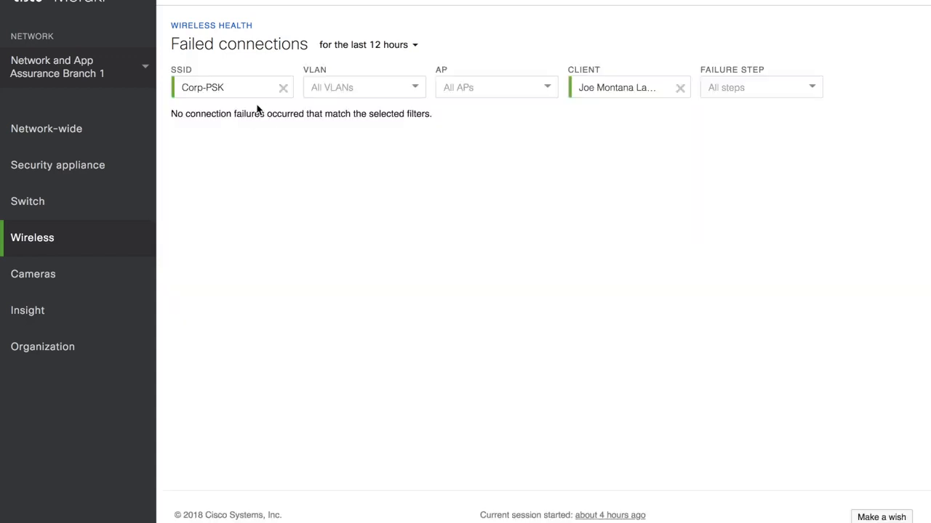
{"action": "mouse_move", "coordinate": [398, 161]}
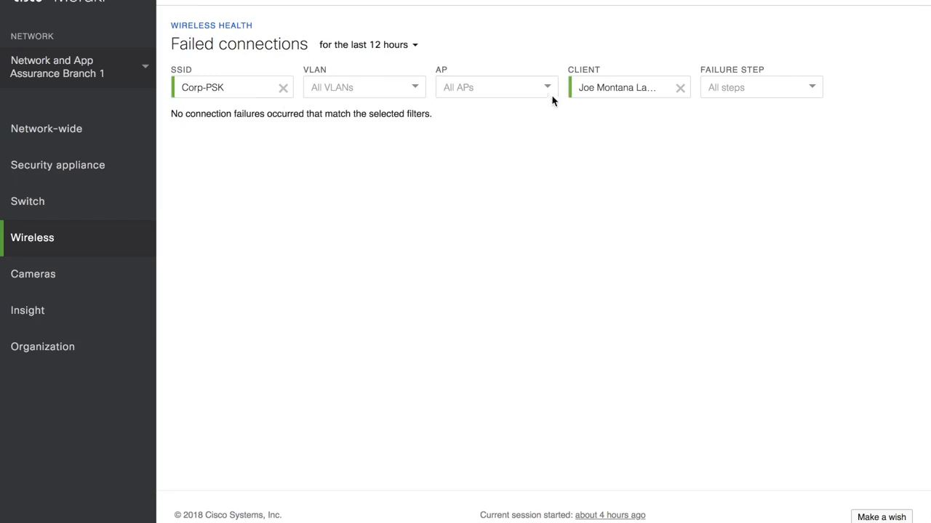
{"action": "left_click", "coordinate": [283, 87]}
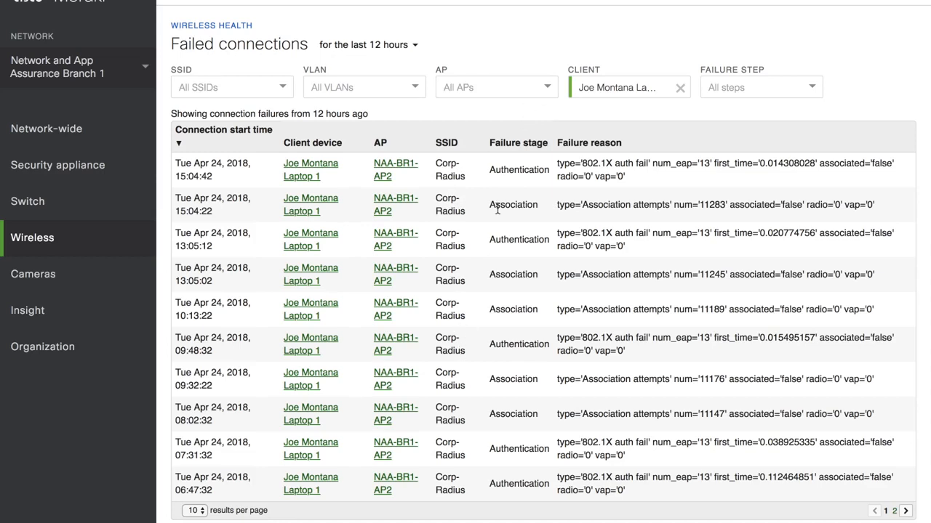
Open Joe Montana Laptop 1's client details showing Corp-Radius SSID, AP NAA-BR1-AP2 and 802.1X login.
{"action": "left_click", "coordinate": [46, 129]}
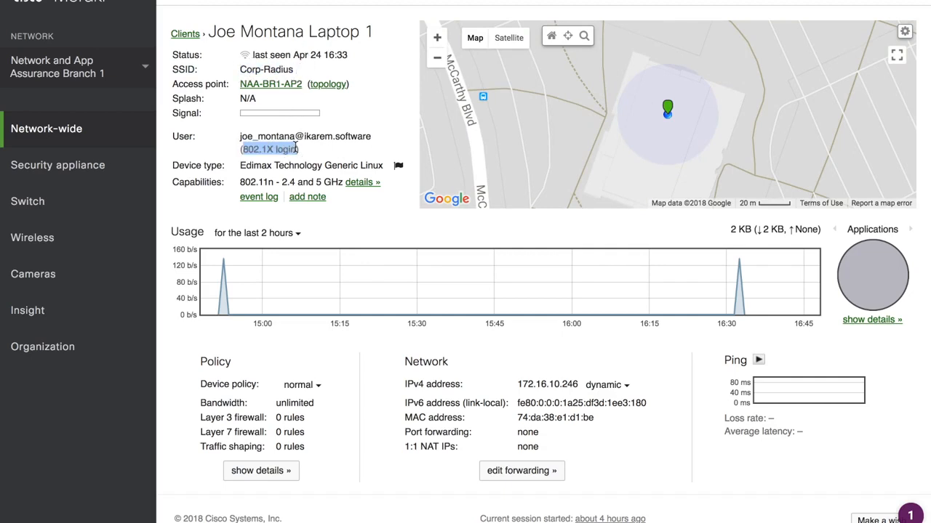
{"action": "mouse_move", "coordinate": [316, 135]}
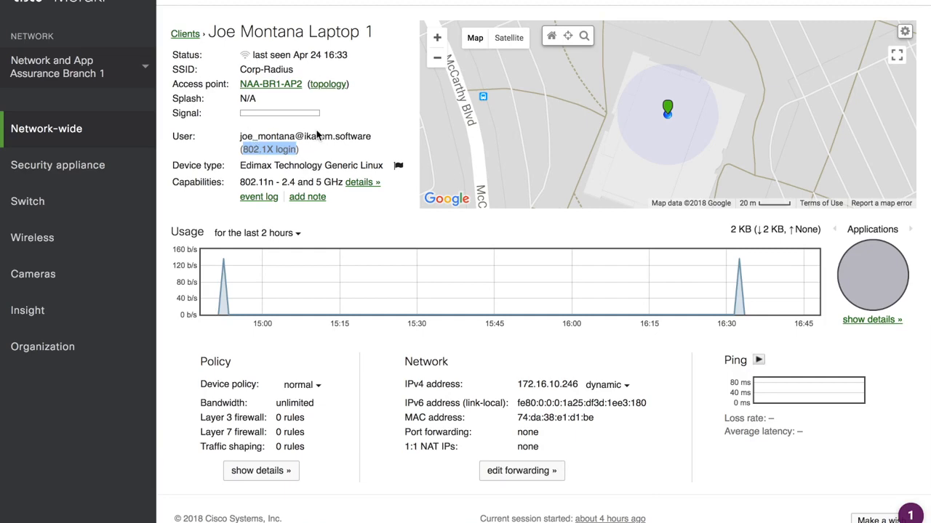